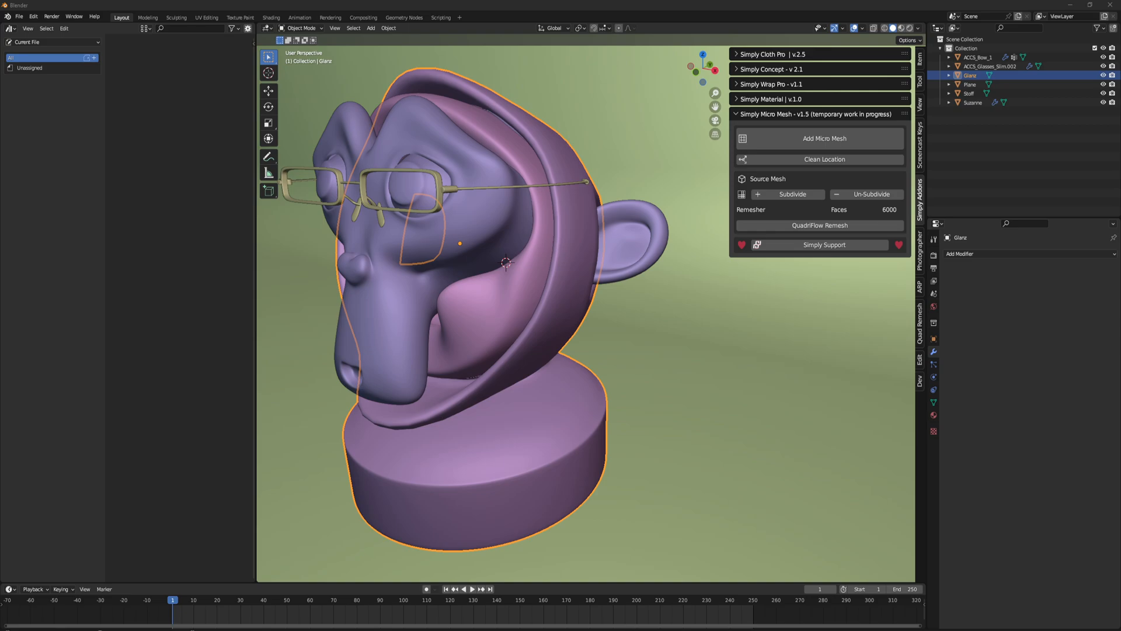
mouse_move(250, 581)
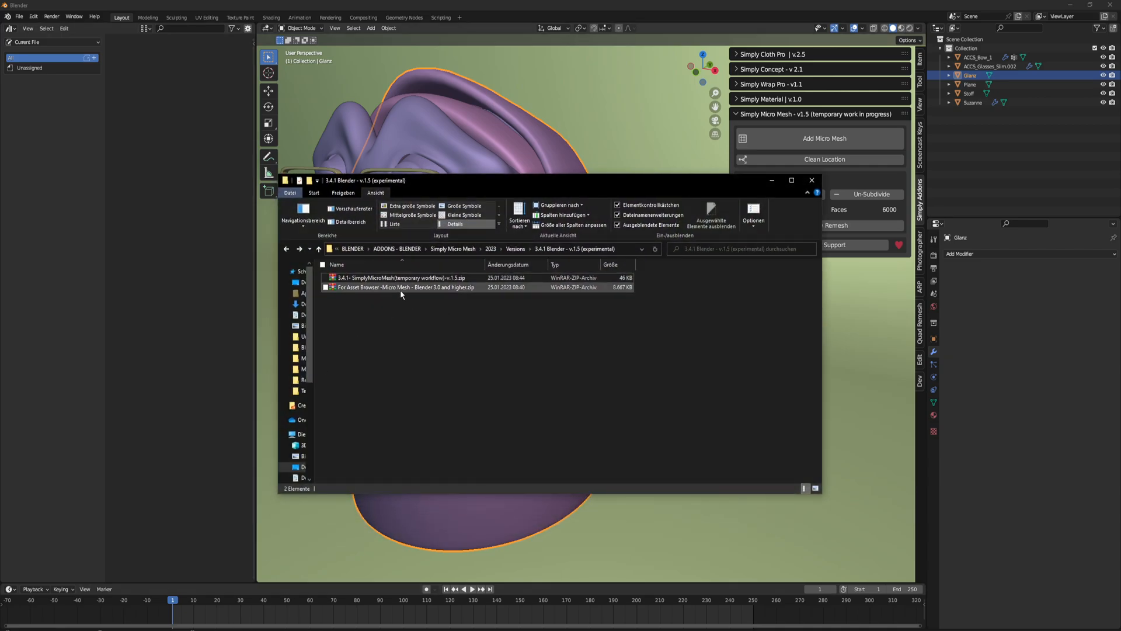
click(404, 287)
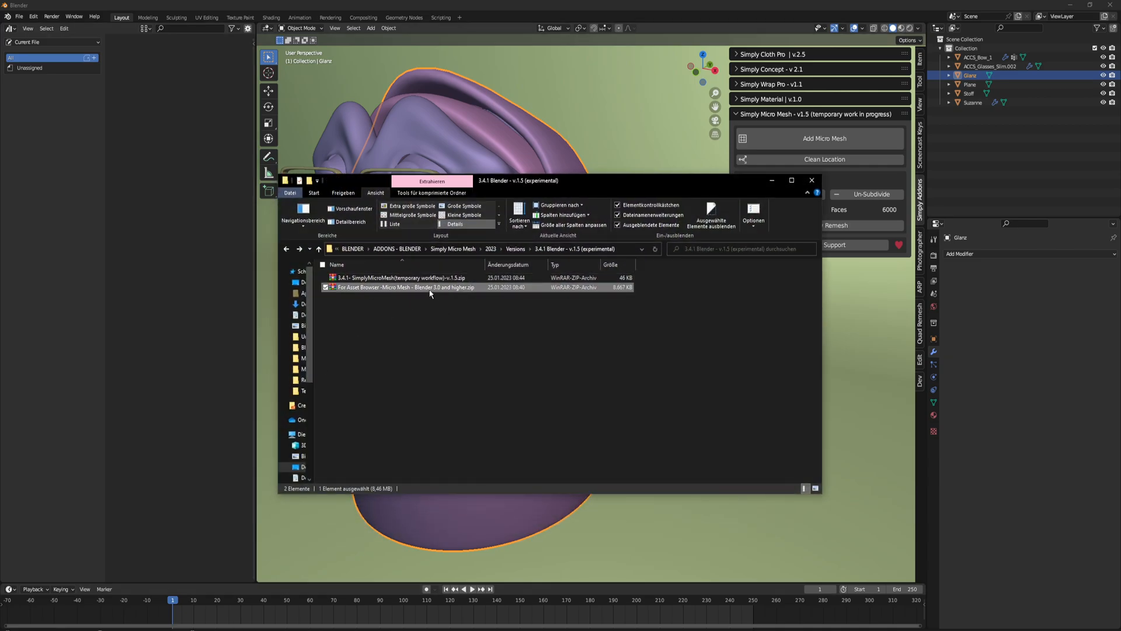
mouse_move(467, 302)
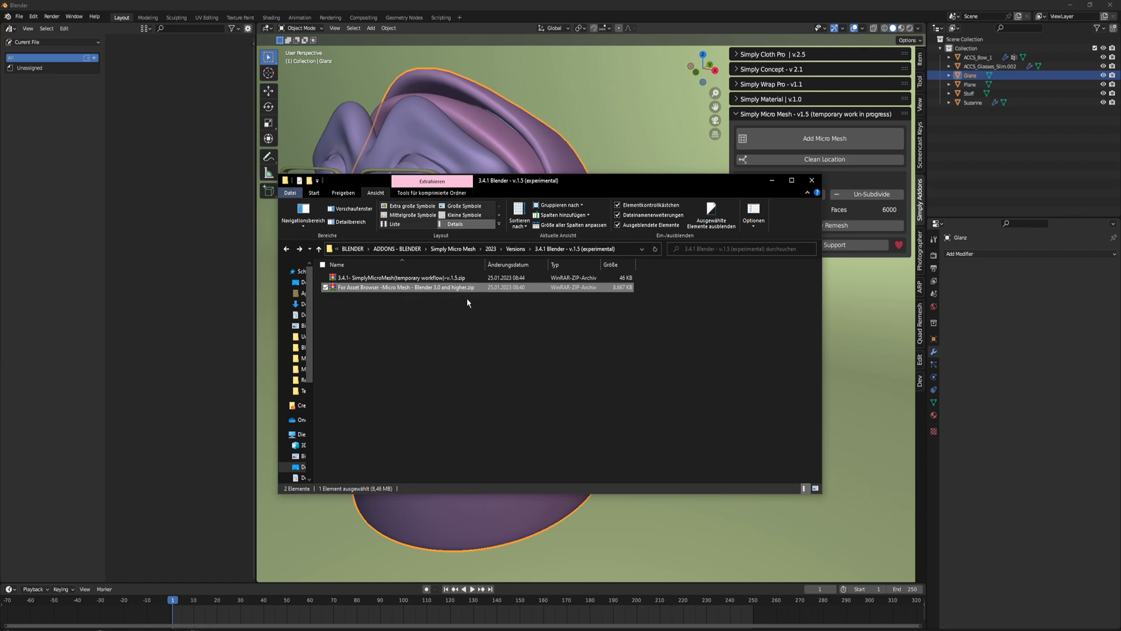
mouse_move(664, 187)
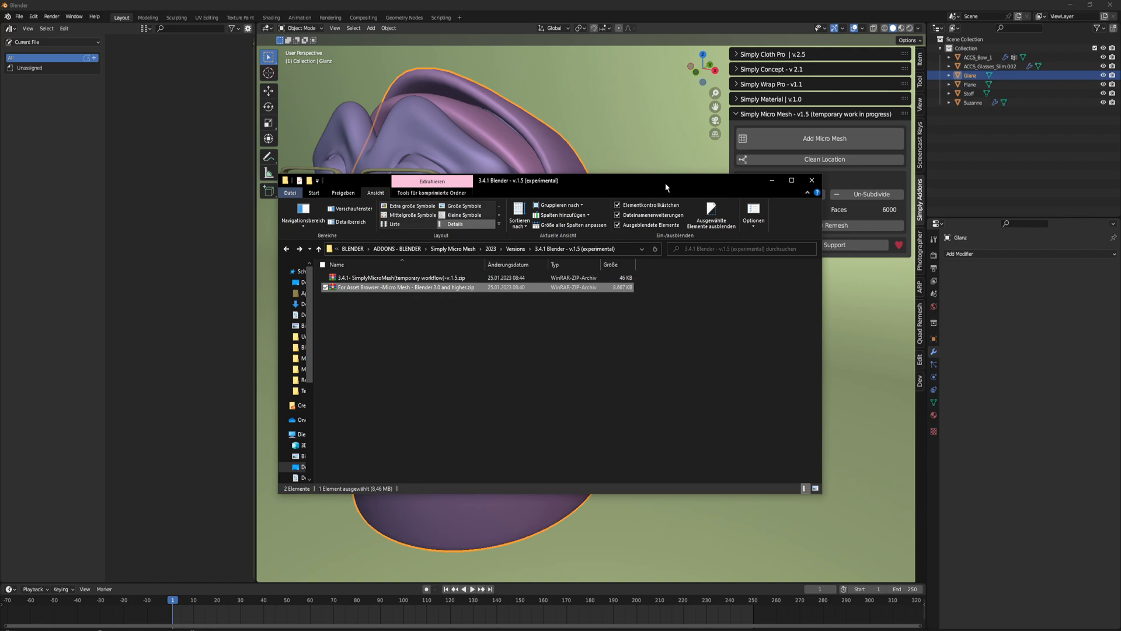
click(404, 277)
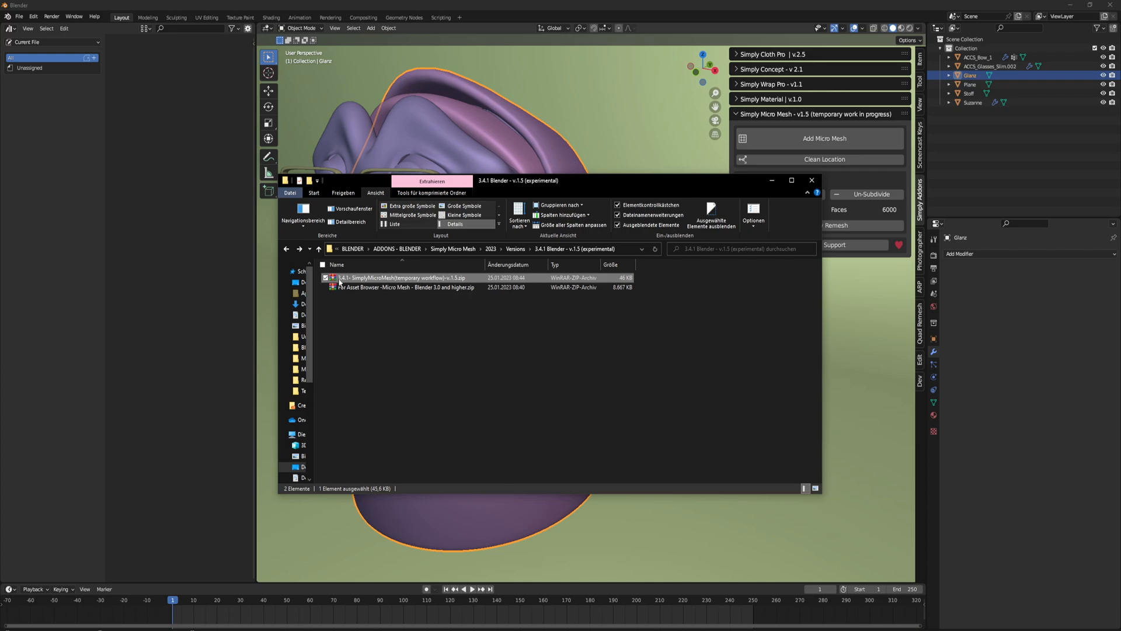
mouse_move(383, 277)
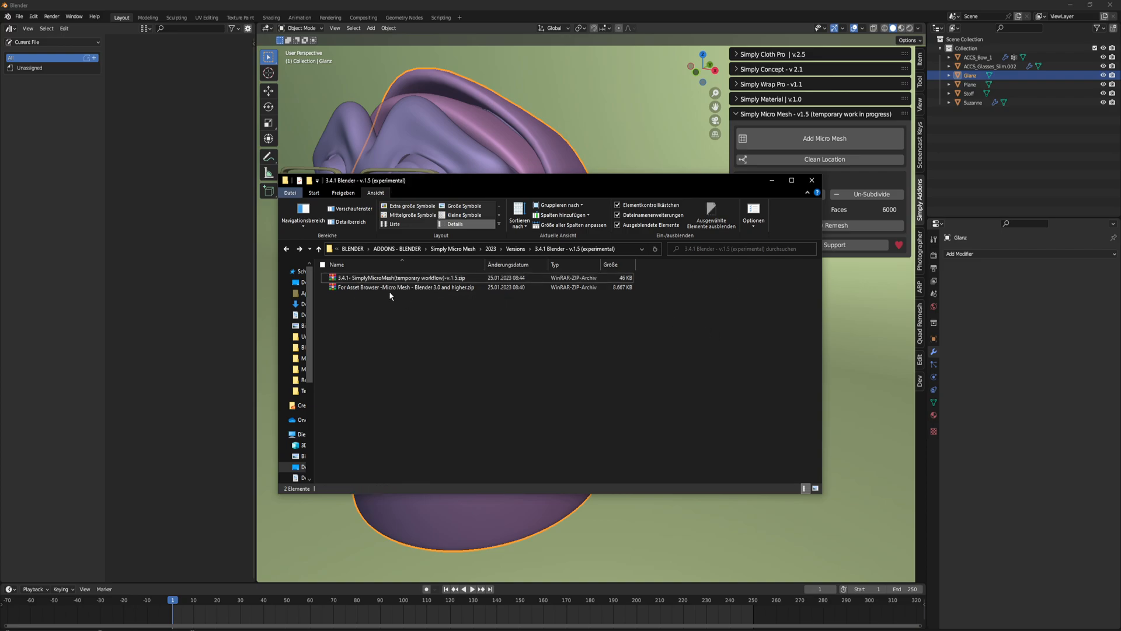
click(404, 287)
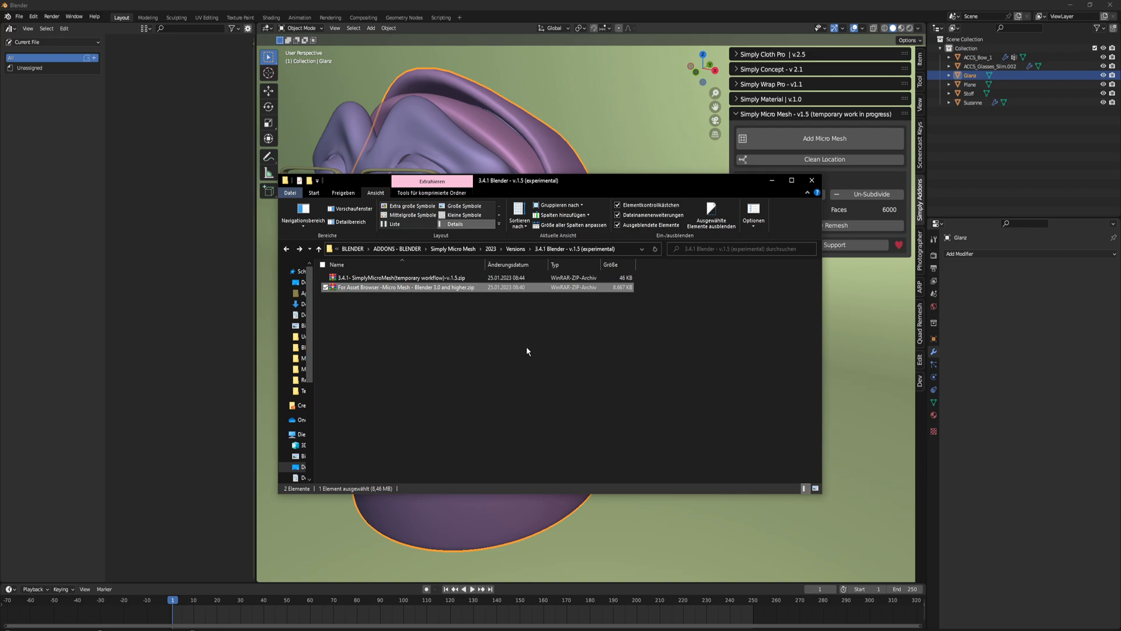
mouse_move(524, 335)
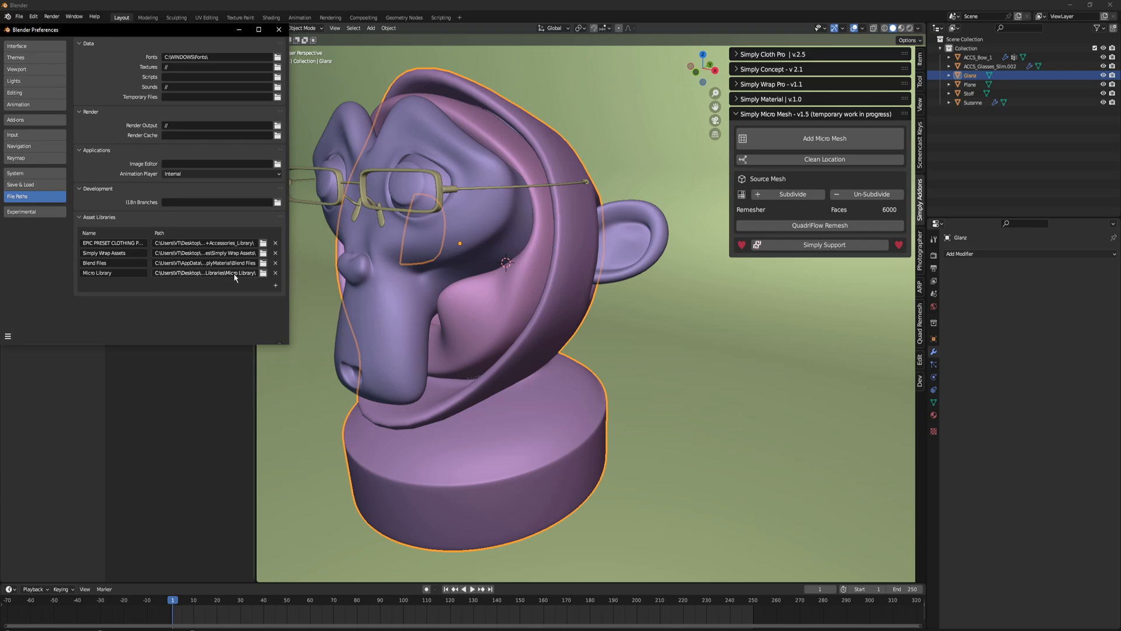
mouse_move(231, 278)
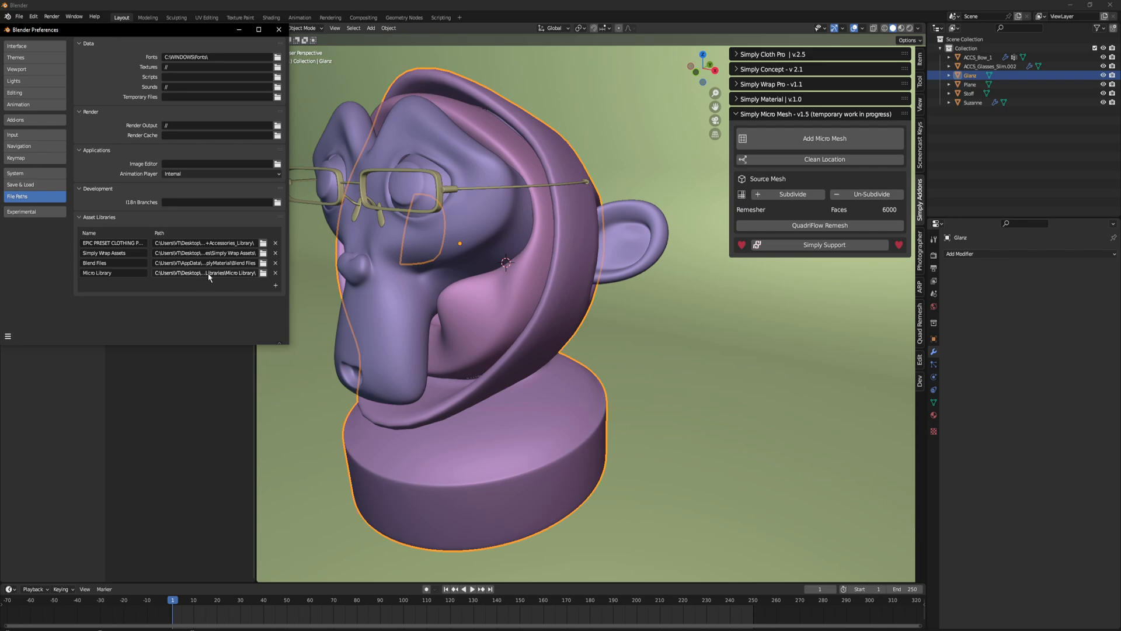
mouse_move(256, 275)
text(Micro Mesh)
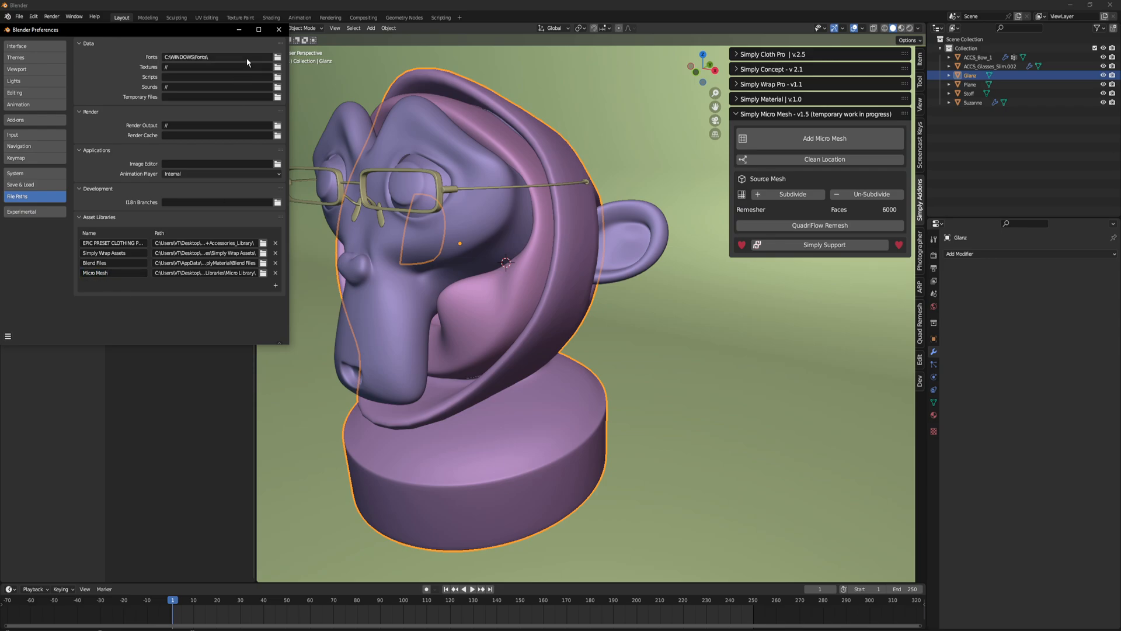
Step: Close the Preferences window after renaming the asset library to Micro Mesh
click(278, 29)
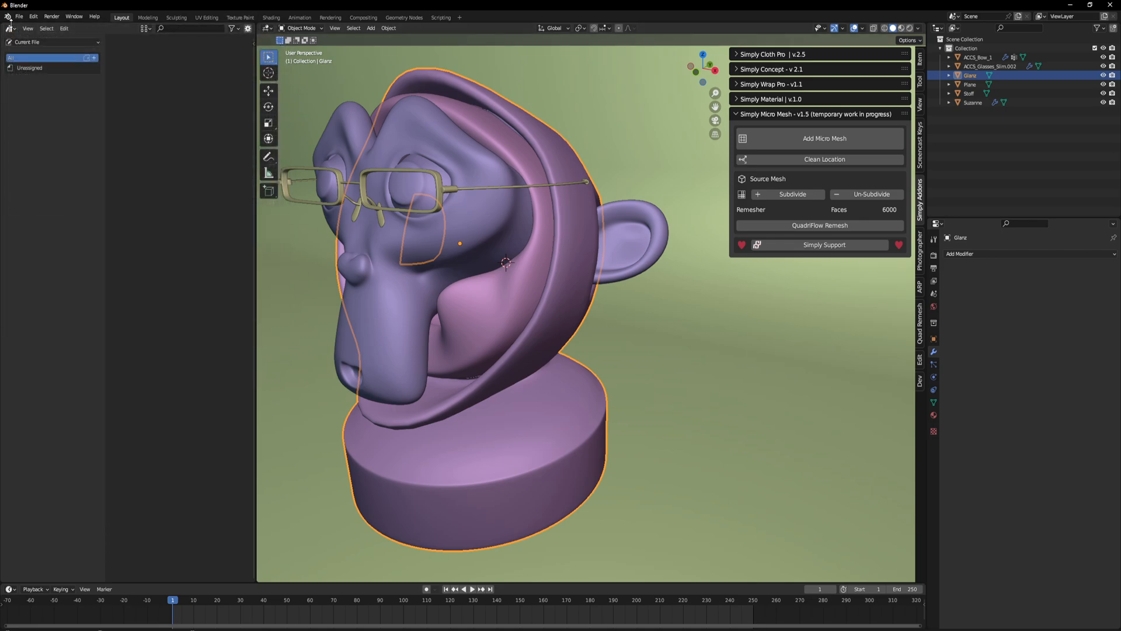
Step: Switch the Asset Browser to the Micro Mesh library showing the MM_ pieces
click(8, 28)
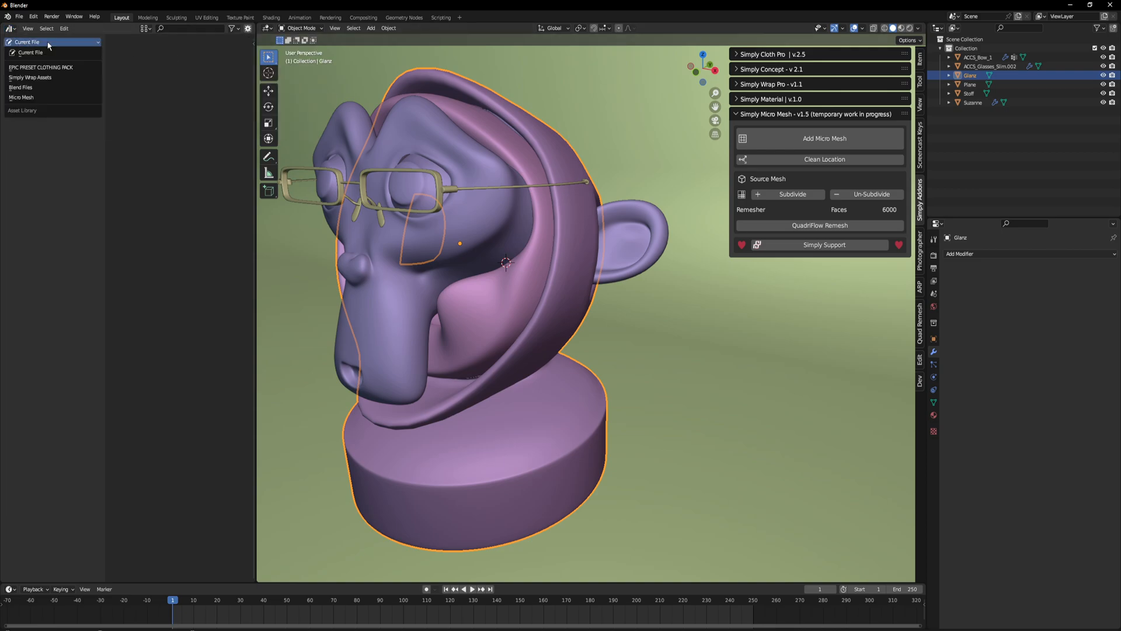
click(21, 97)
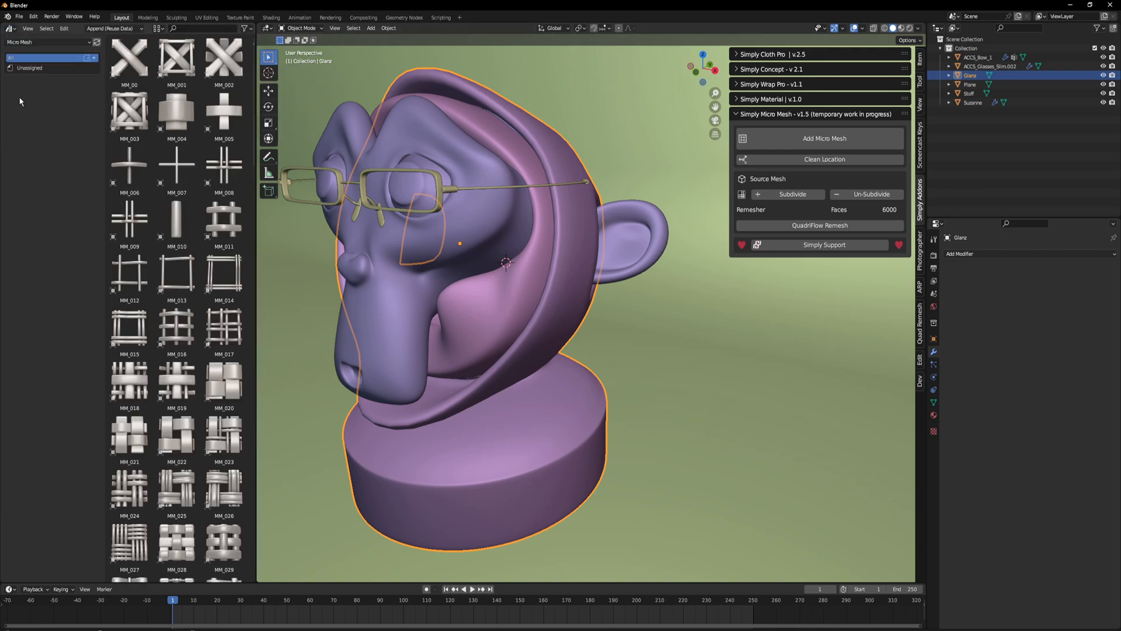
mouse_move(148, 228)
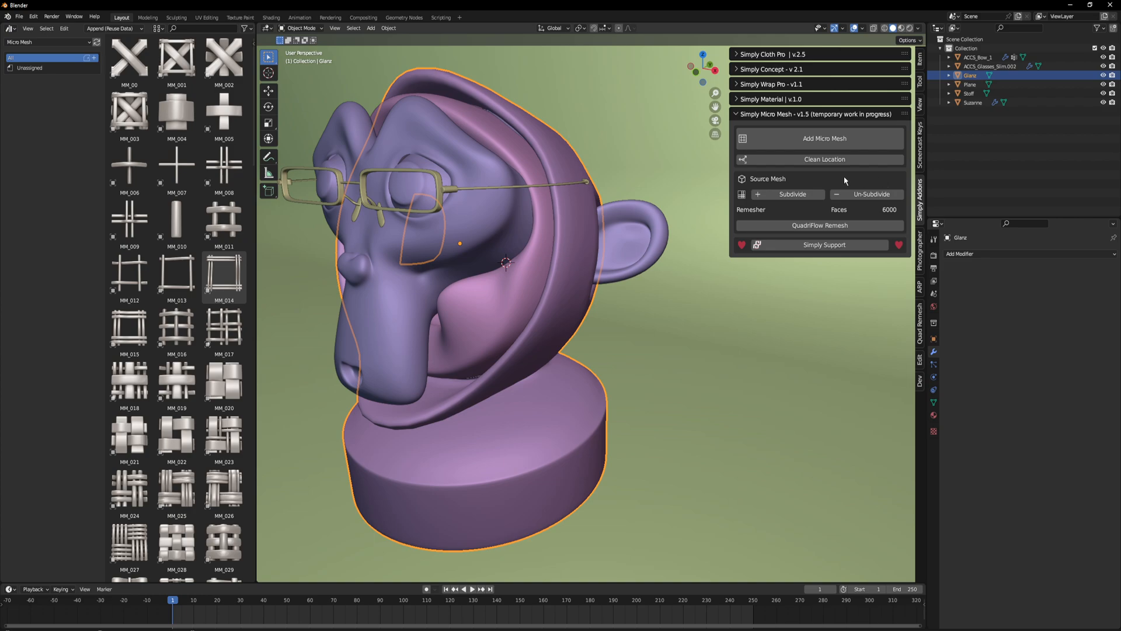
mouse_move(478, 276)
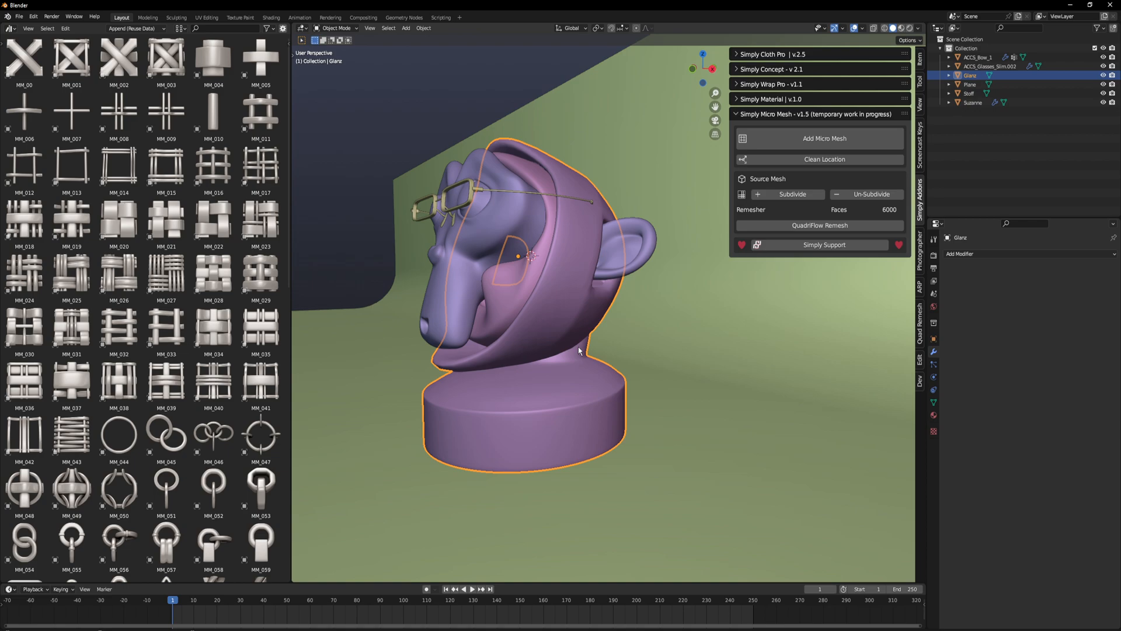
mouse_move(501, 329)
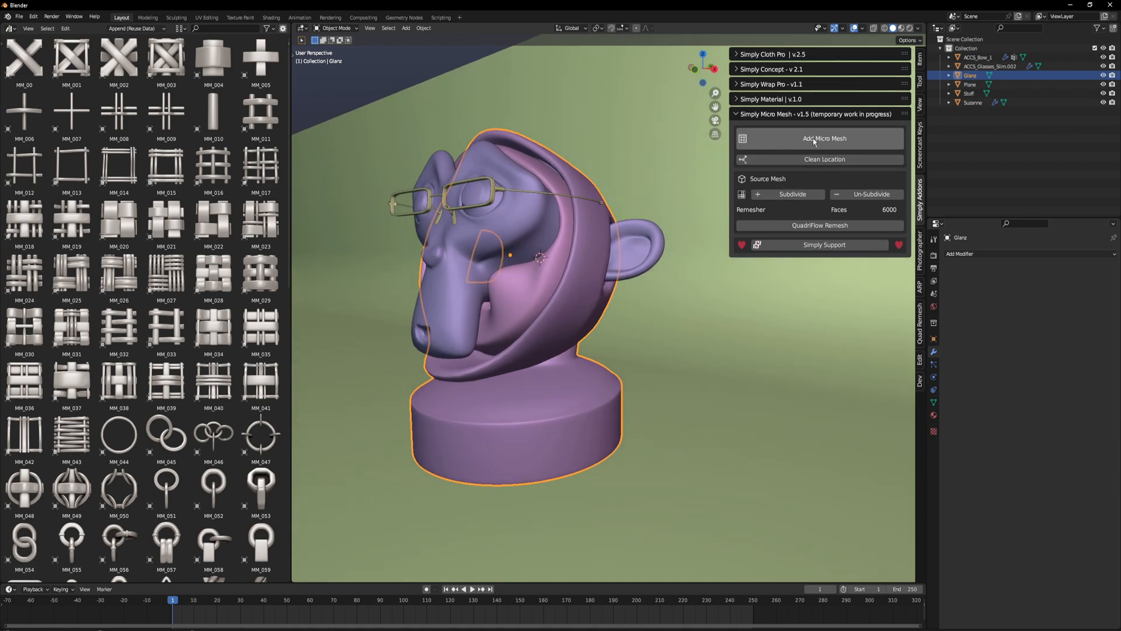
Step: Add a micro mesh base to the hood object rendering from an object, and pick MM_092
click(824, 137)
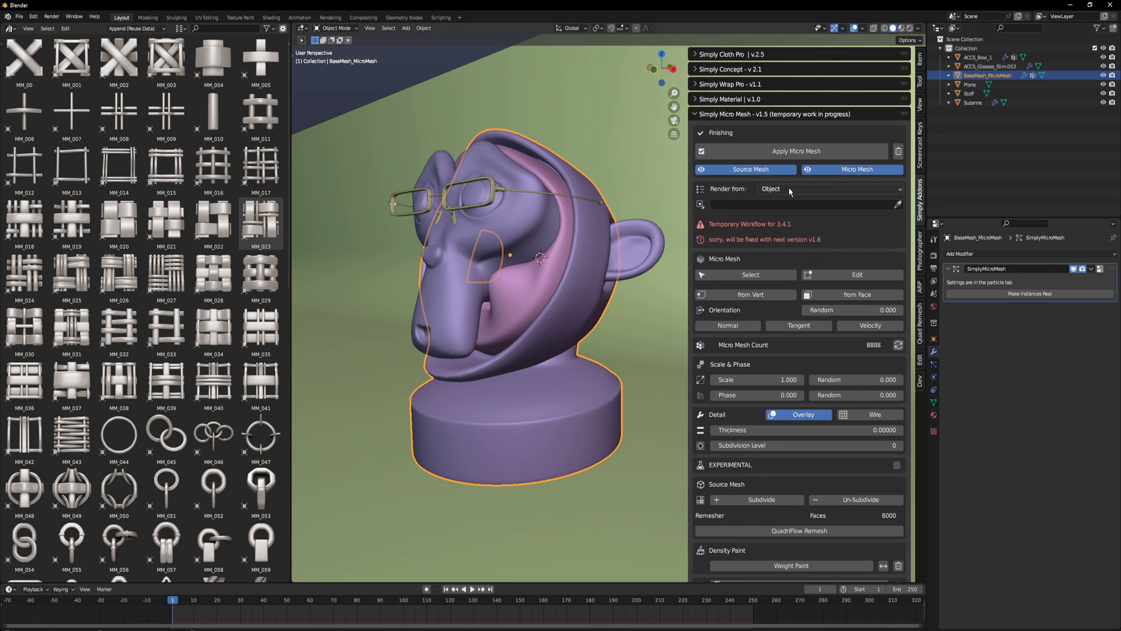
click(827, 189)
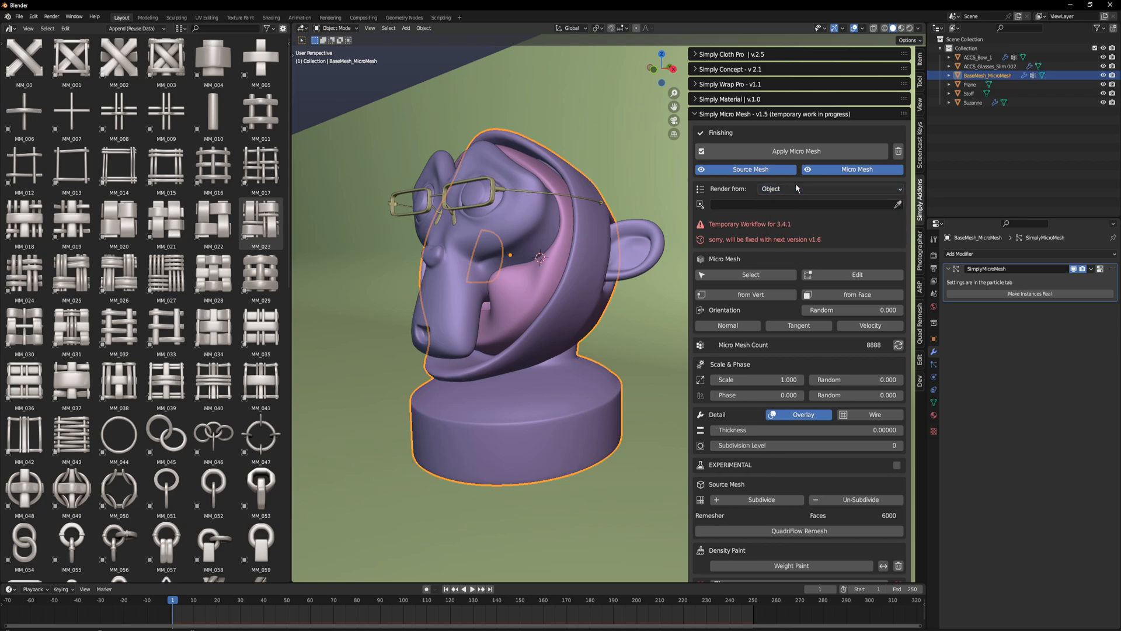
click(829, 189)
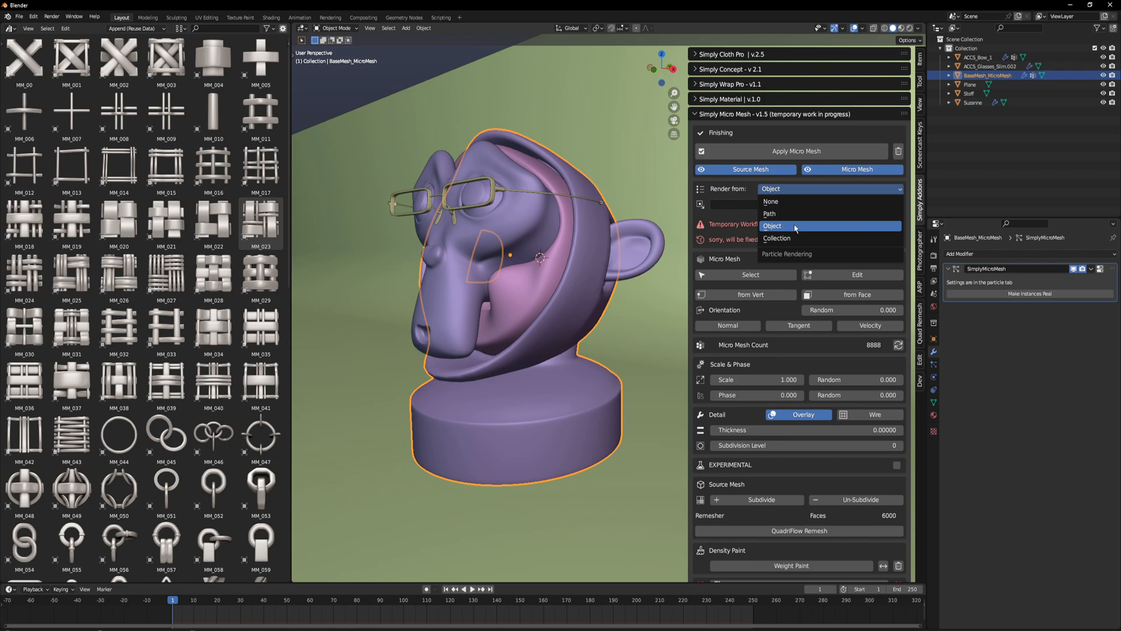
click(771, 225)
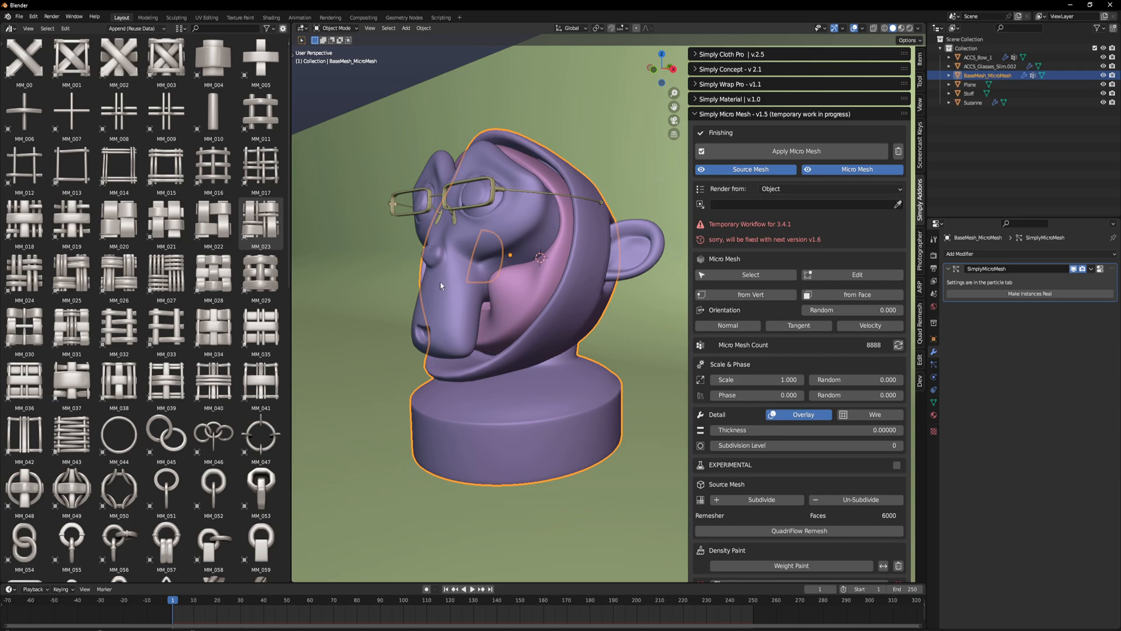
scroll(down, 3)
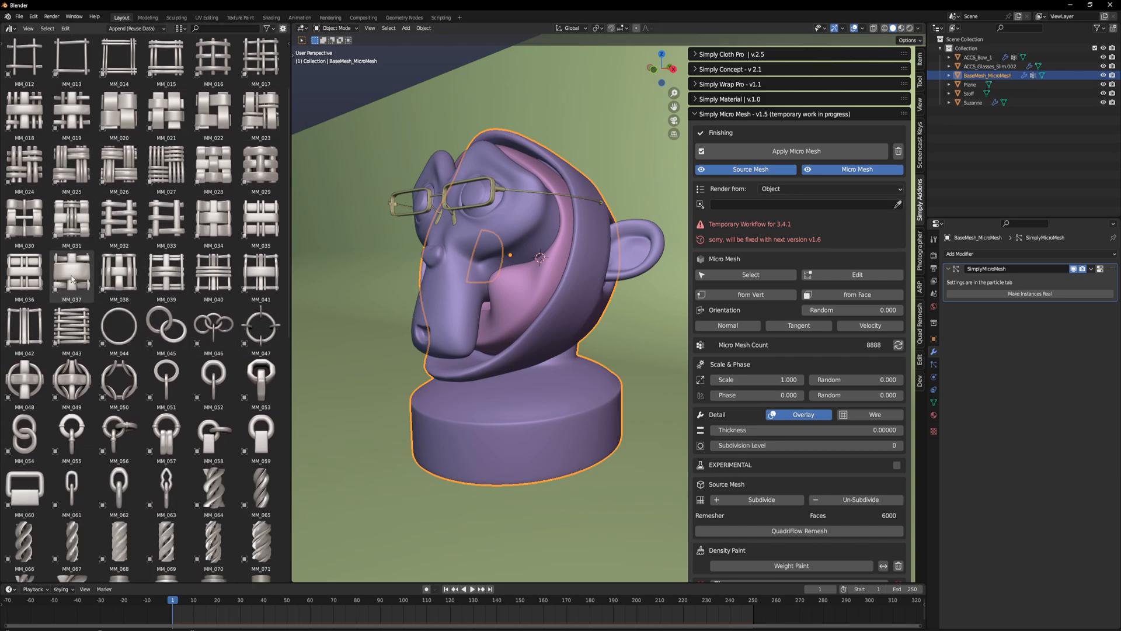
scroll(down, 3)
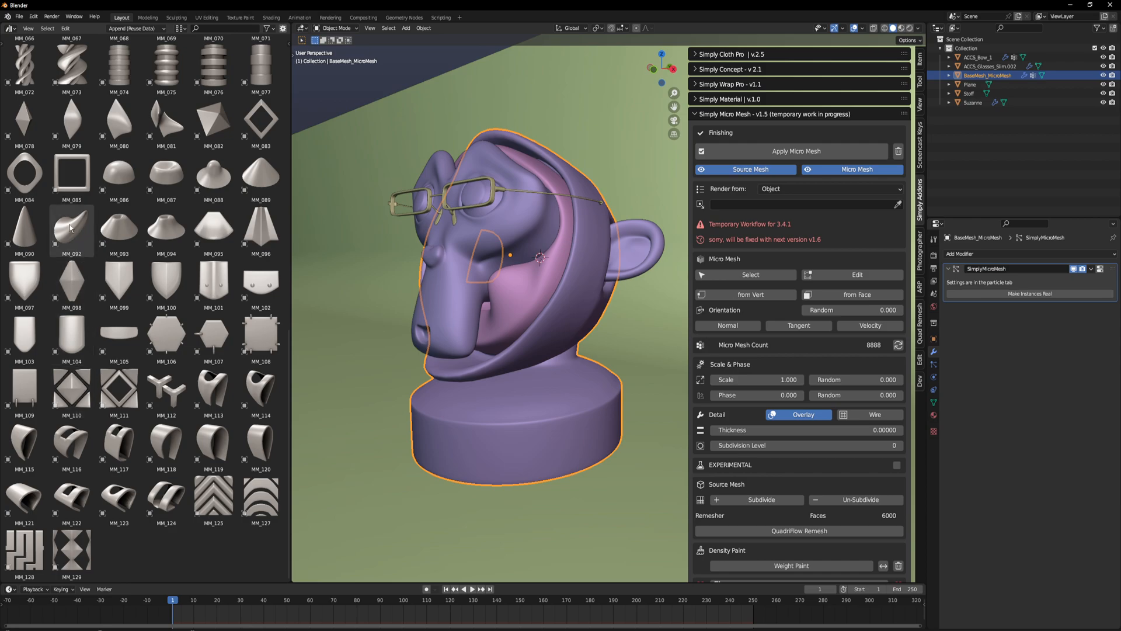
click(72, 228)
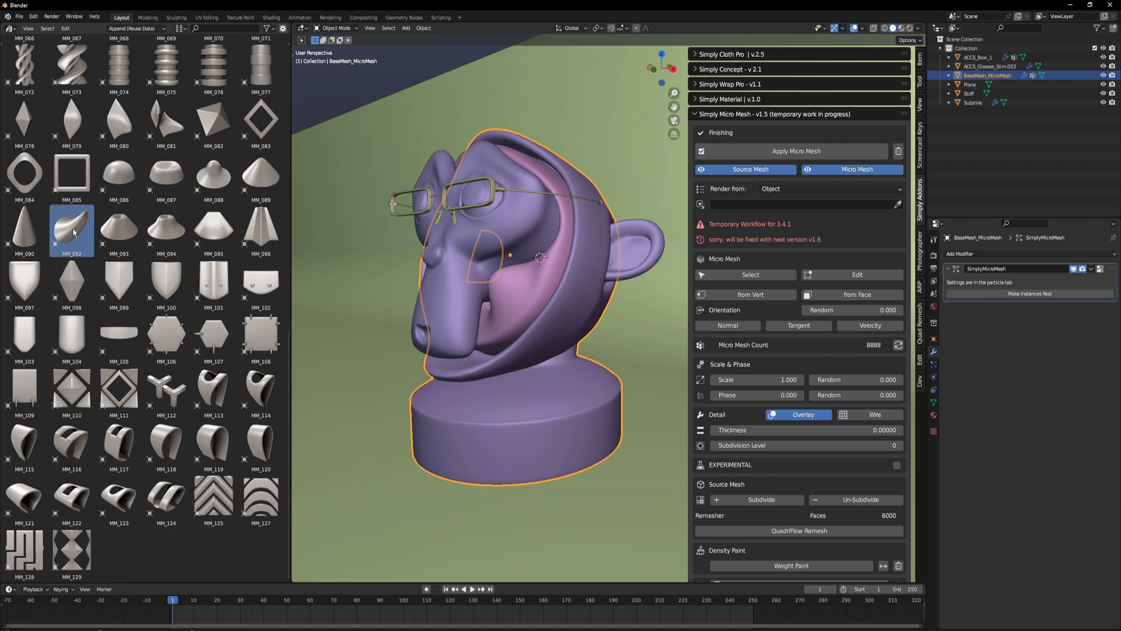
Step: Drop MM_092 into the scene, clear its location, and reselect the base mesh
click(791, 150)
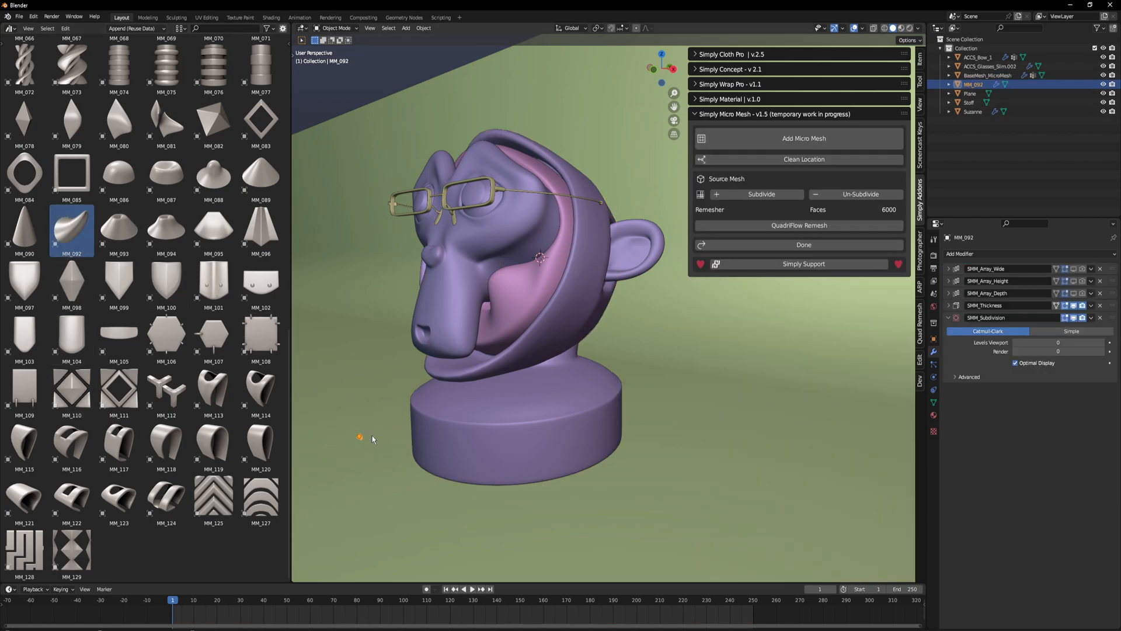
mouse_move(797, 159)
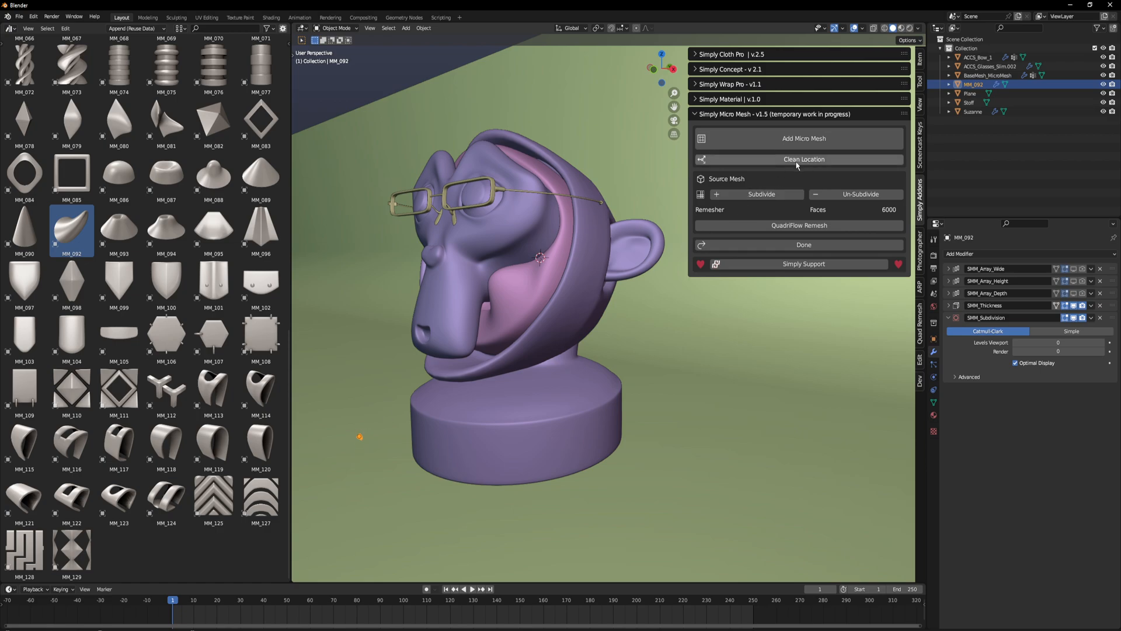
mouse_move(812, 161)
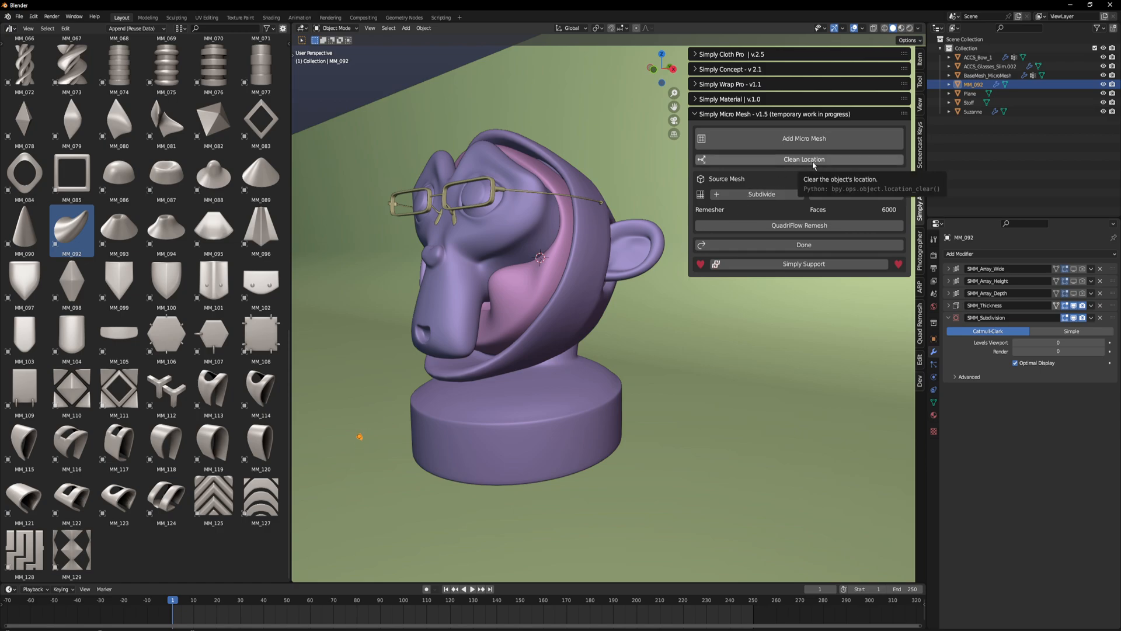
click(803, 159)
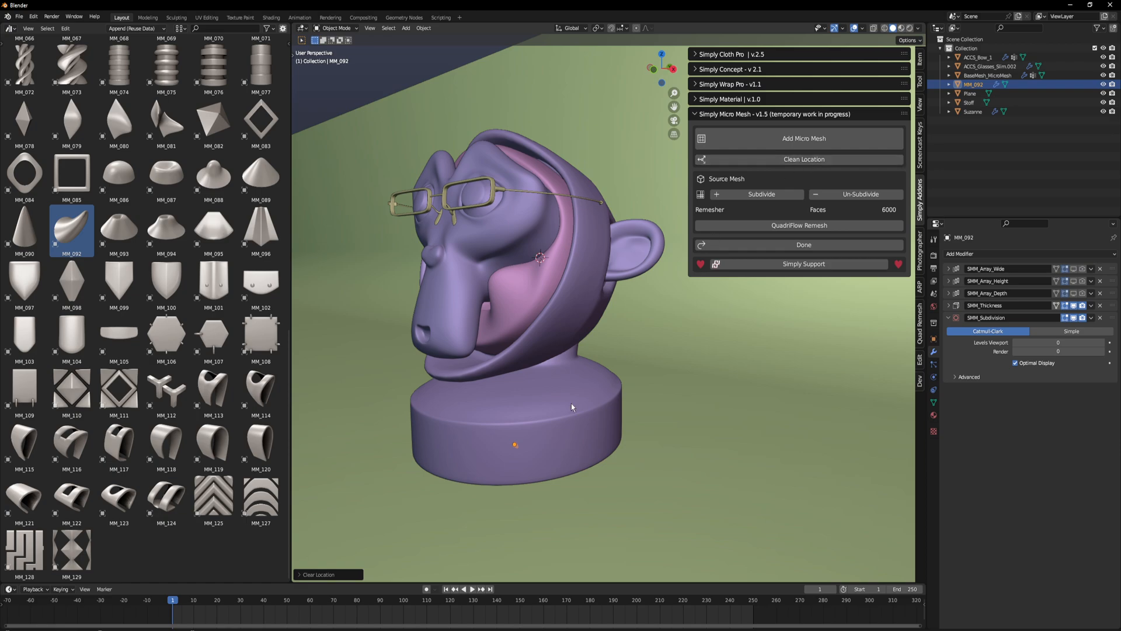
click(803, 138)
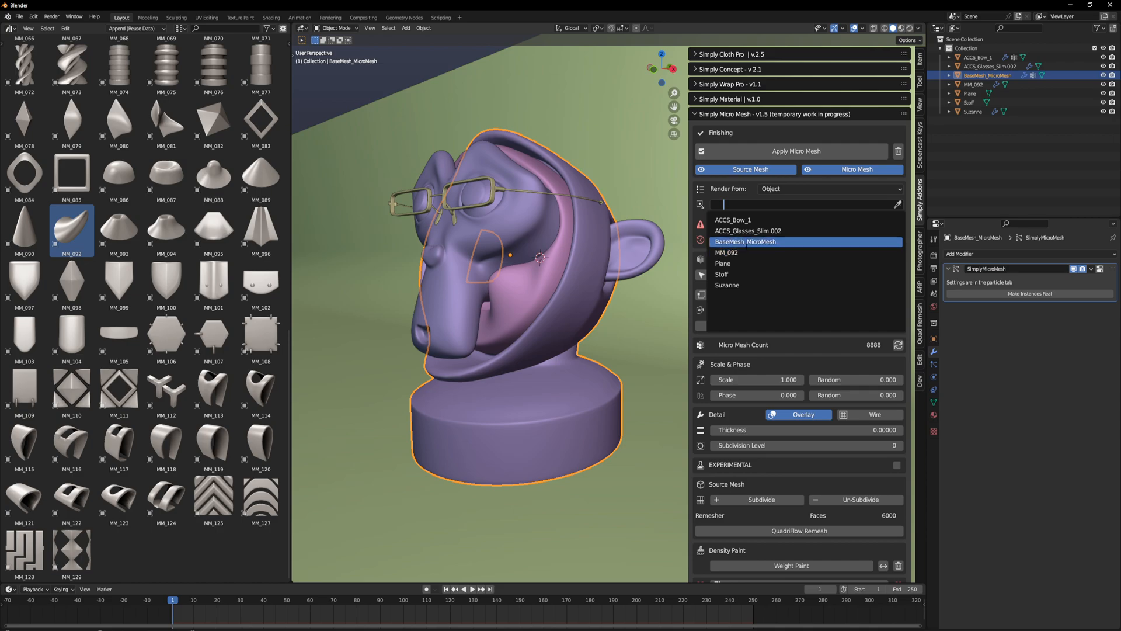
Step: Scatter MM_092 over the base with adjusted scale and a count of about 35,631
text(MM)
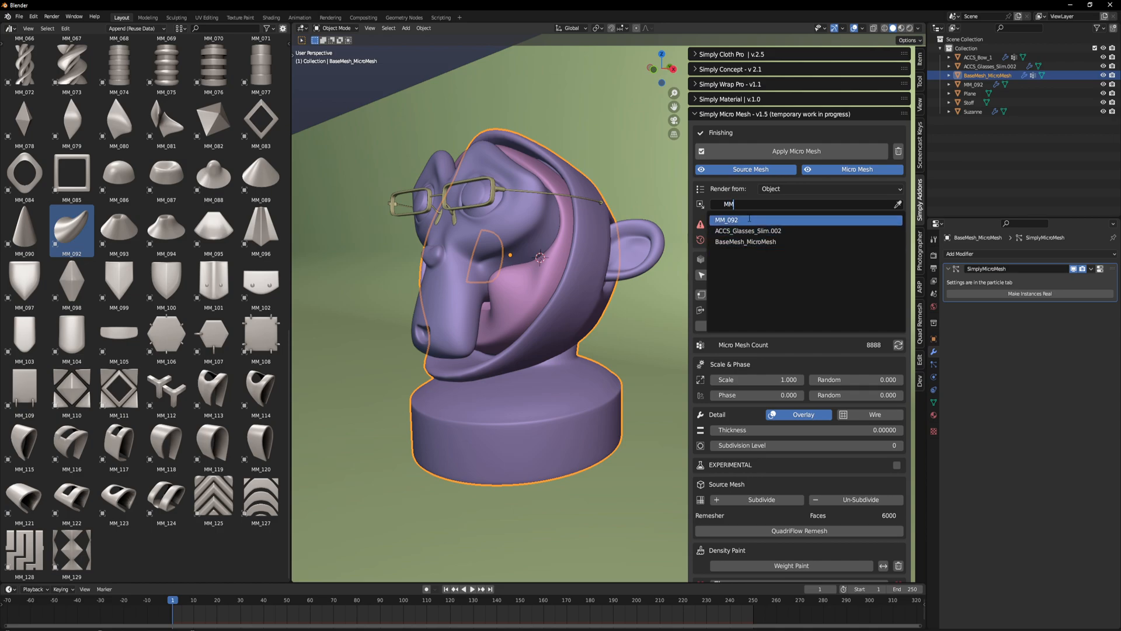
click(726, 220)
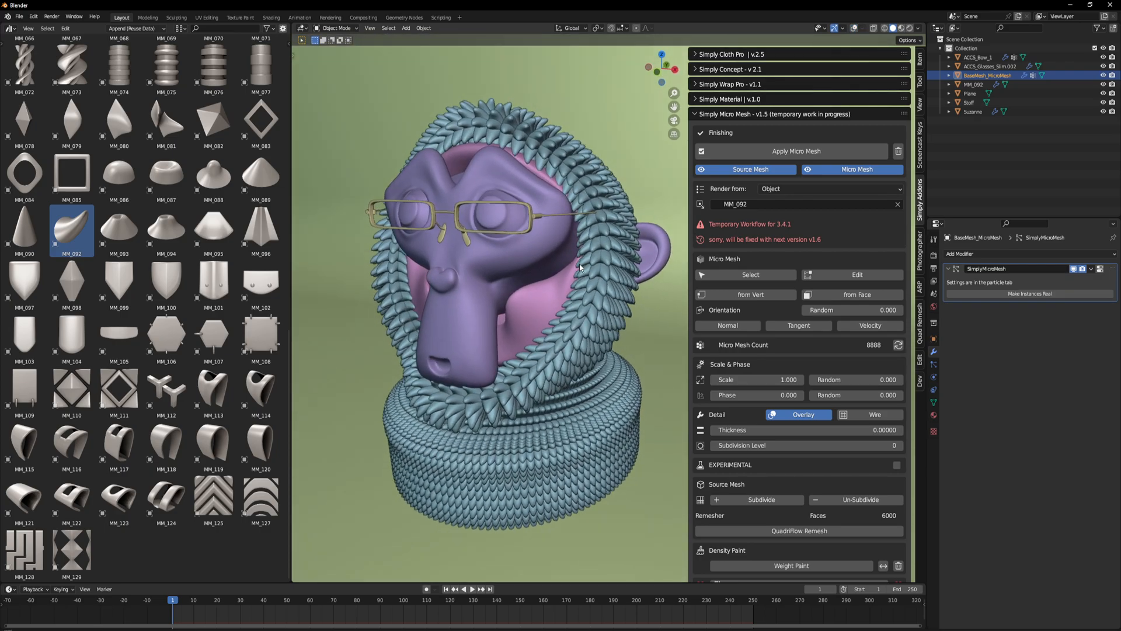
drag(758, 380, 721, 379)
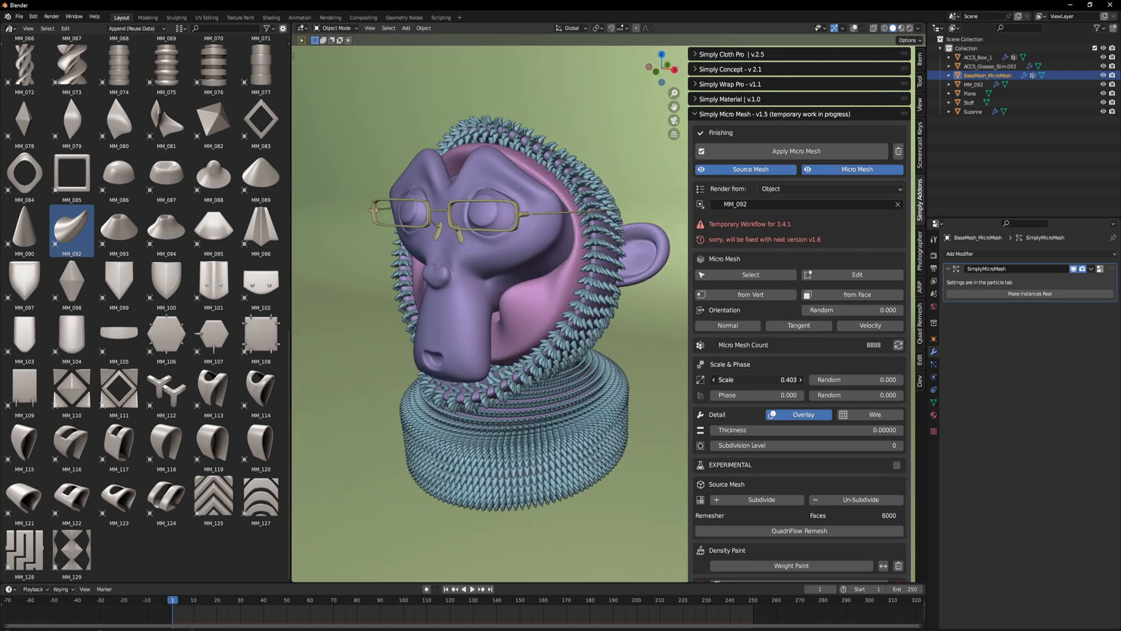
drag(751, 379, 786, 380)
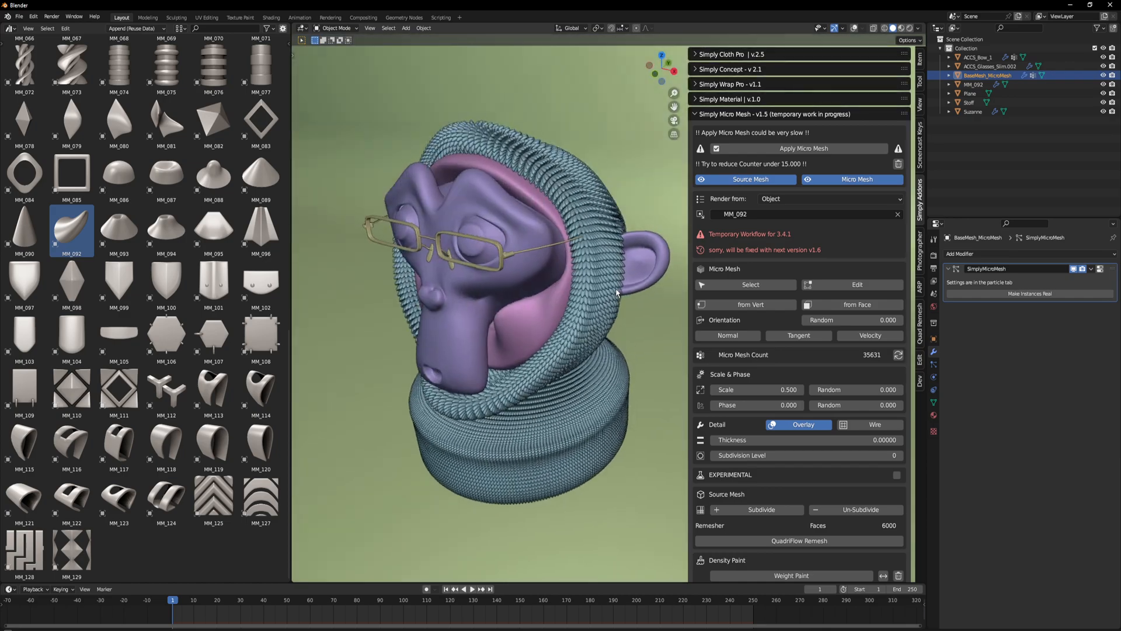
key(z)
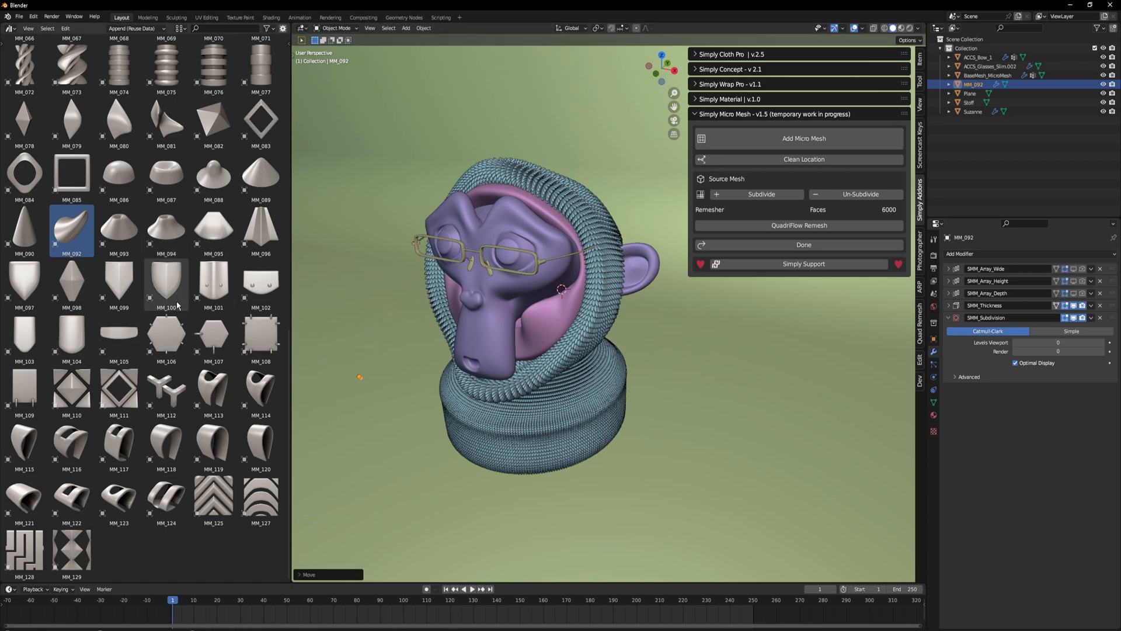
Step: Append further mesh pieces including MM_021 from the asset library
click(165, 392)
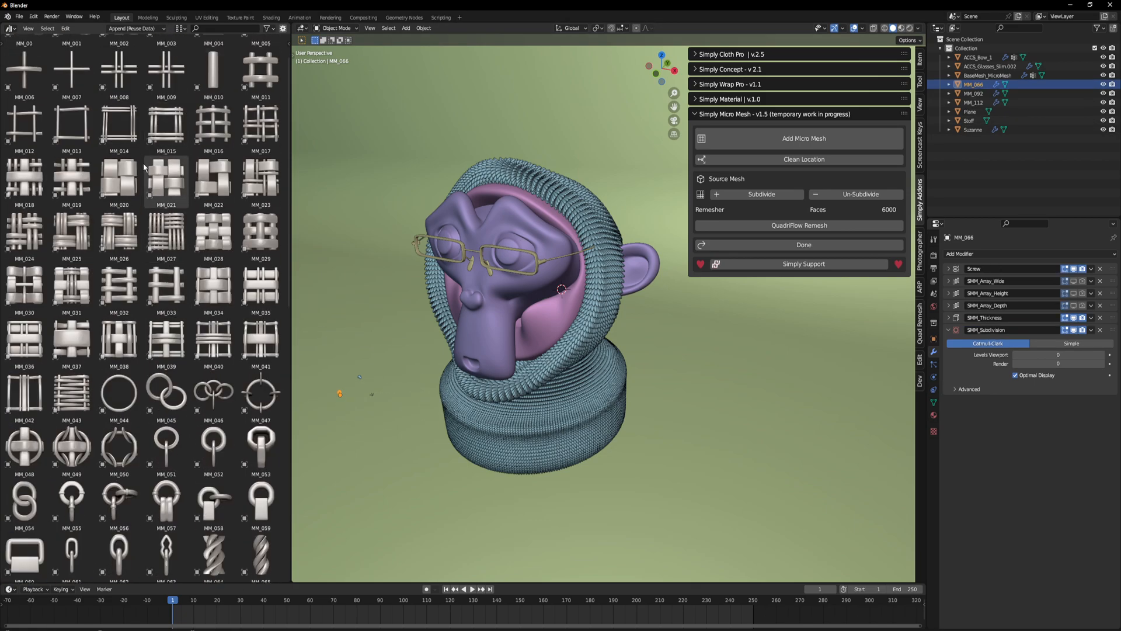
scroll(down, 3)
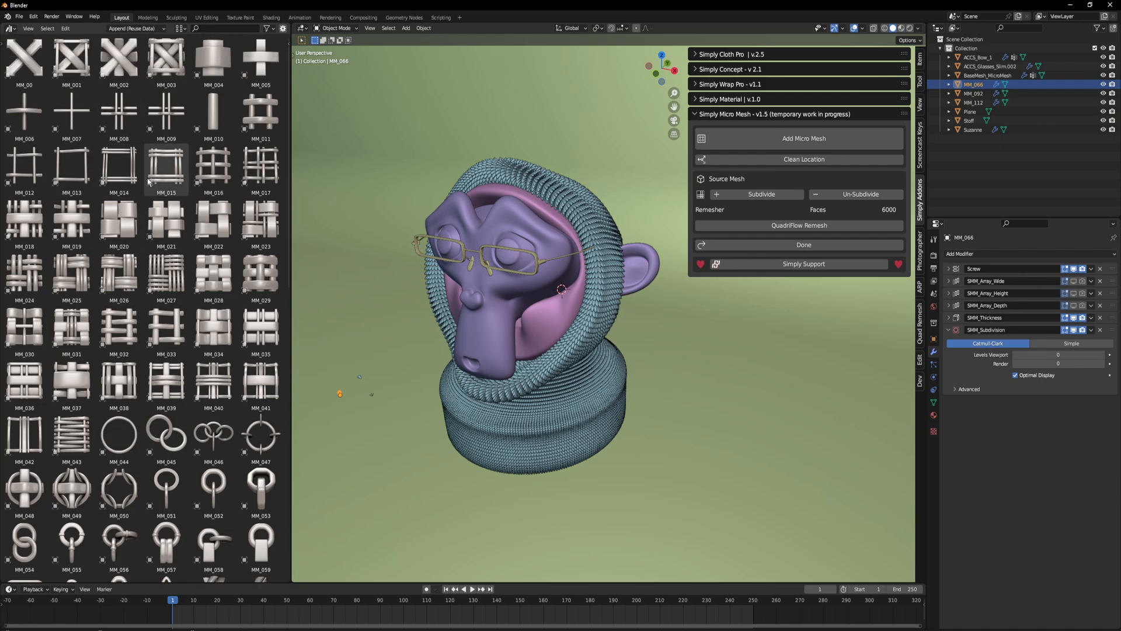
click(165, 222)
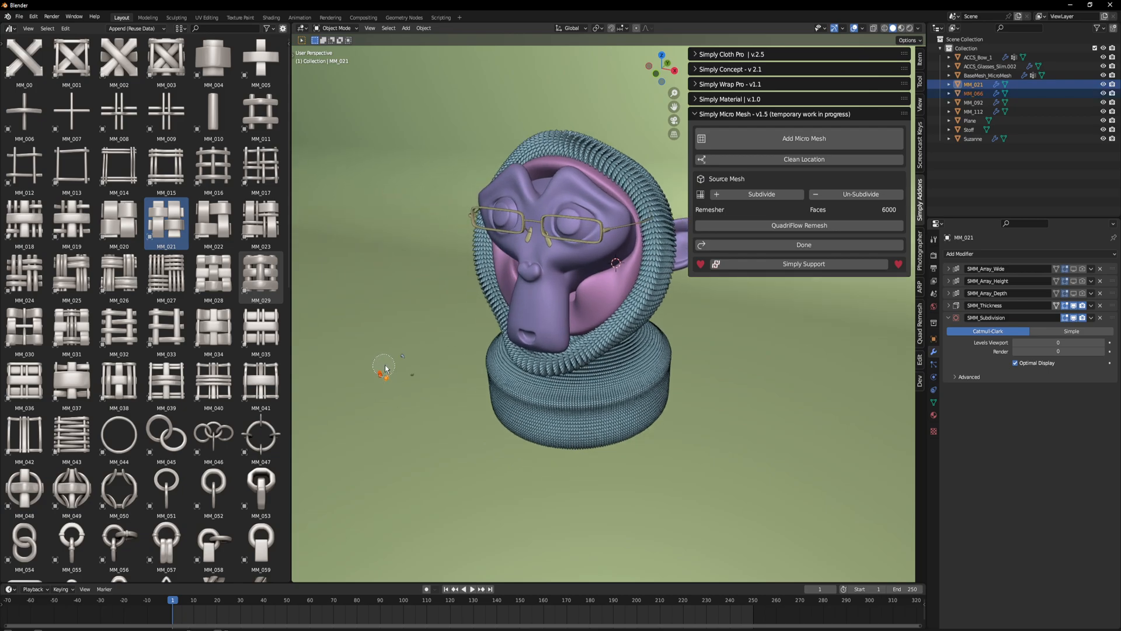
Step: Move the four MM_ pieces into a new collection named Micro Collection
key(m)
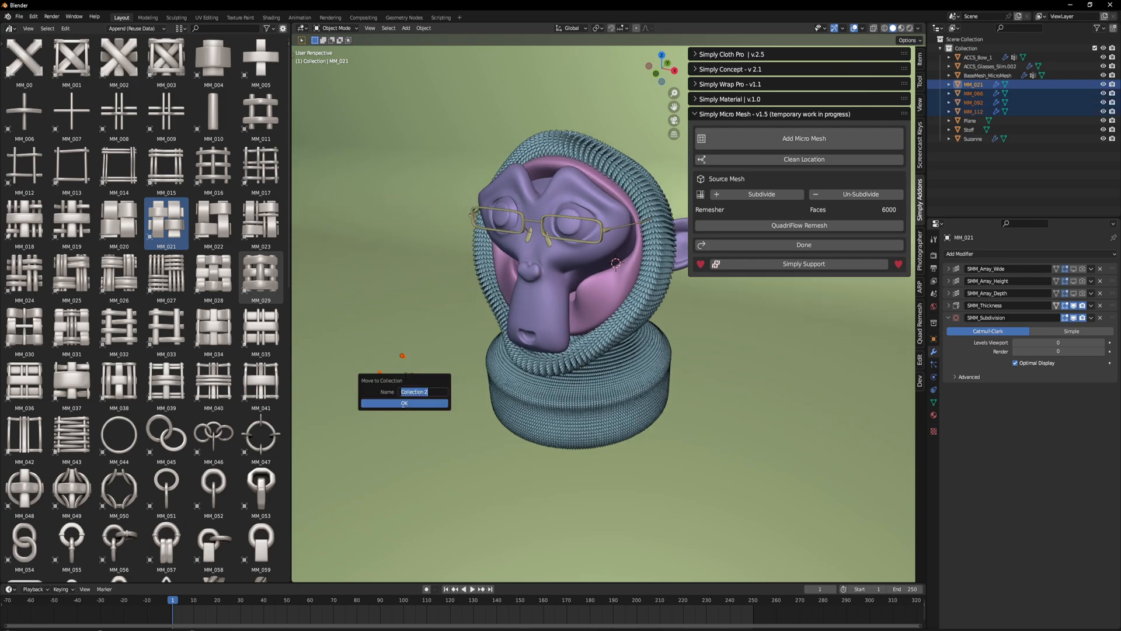
text(Micro)
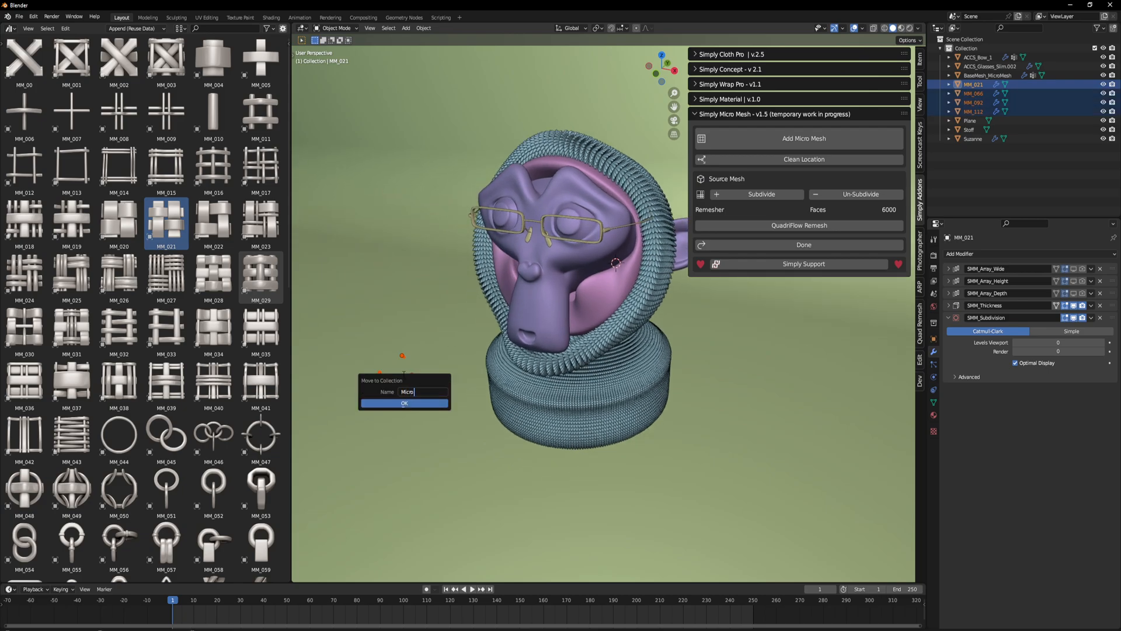
text(Collection)
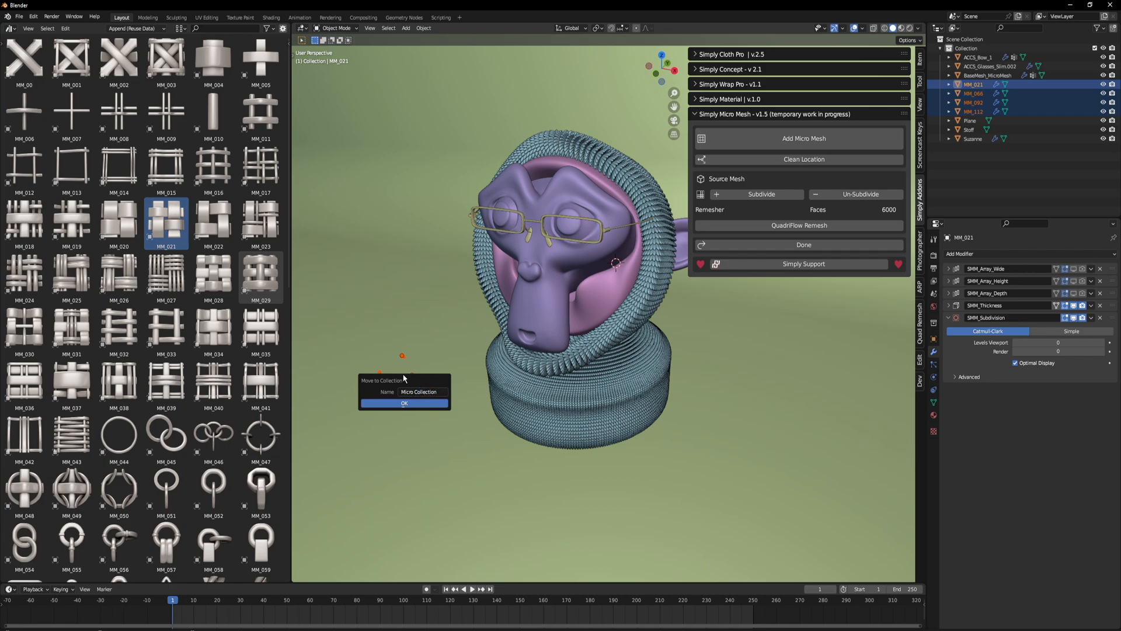
click(404, 403)
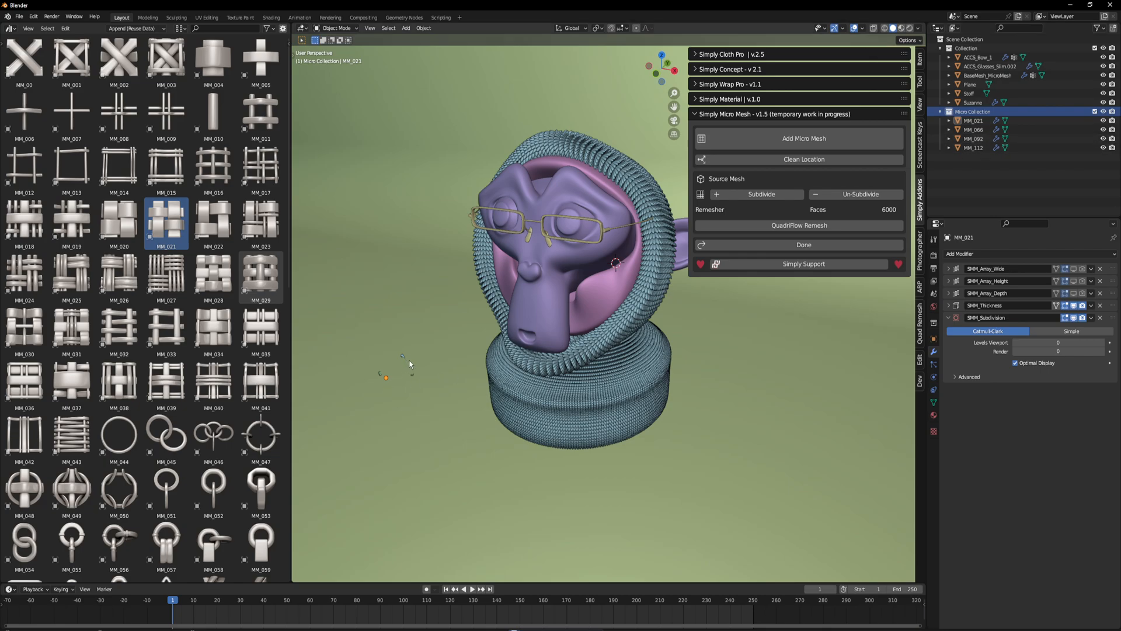
mouse_move(359, 384)
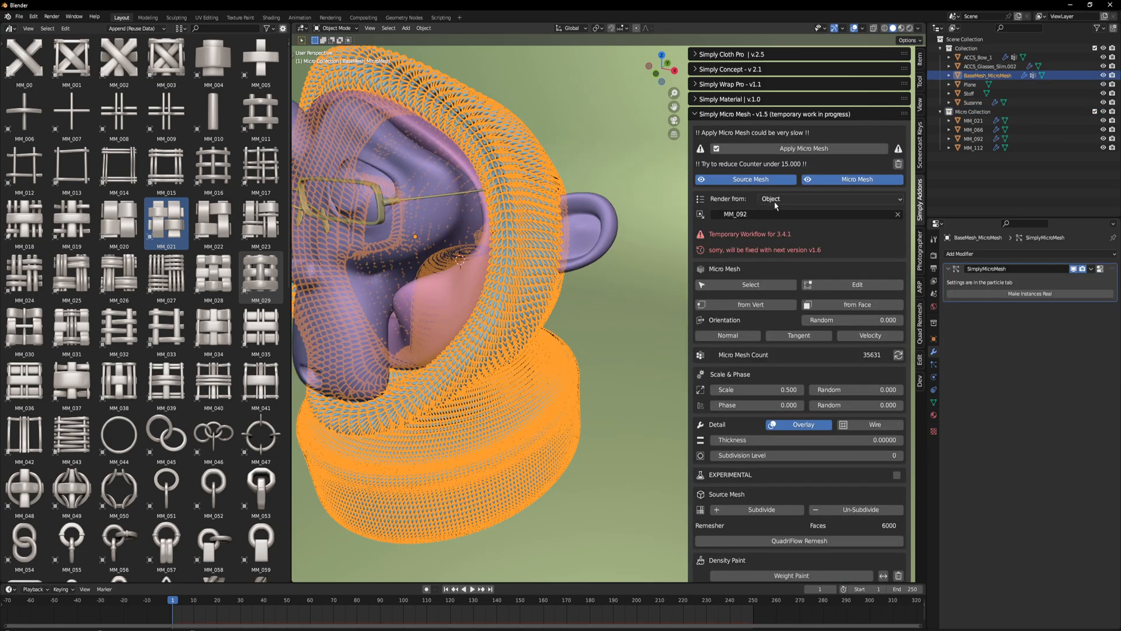
Step: Set the base mesh to render micro meshes from Micro Collection at a smaller scale
click(829, 199)
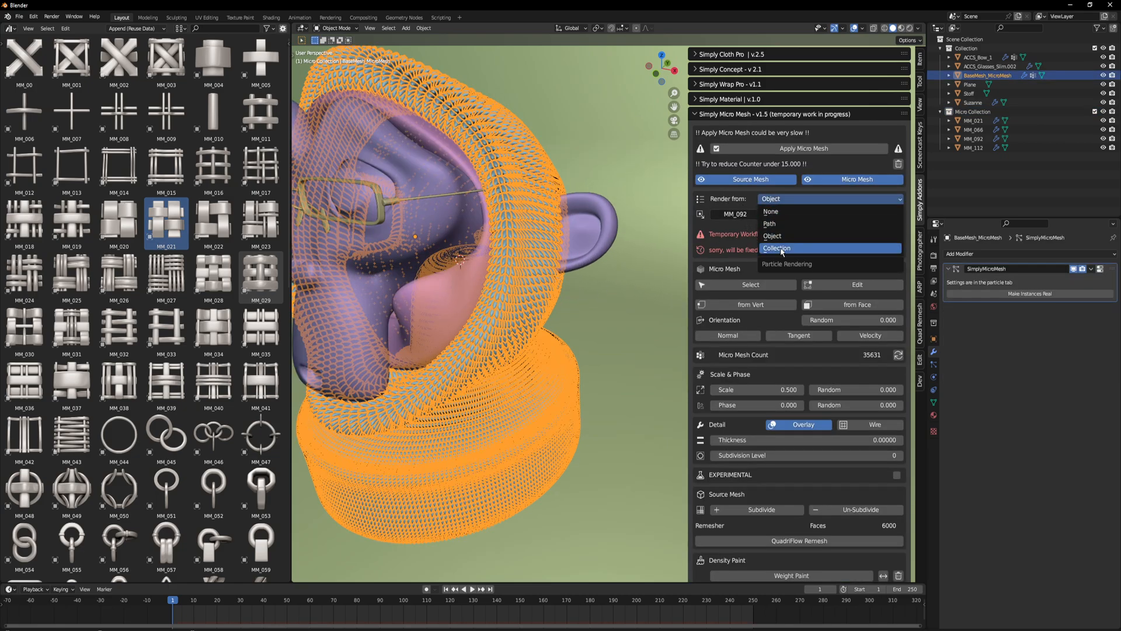
click(775, 248)
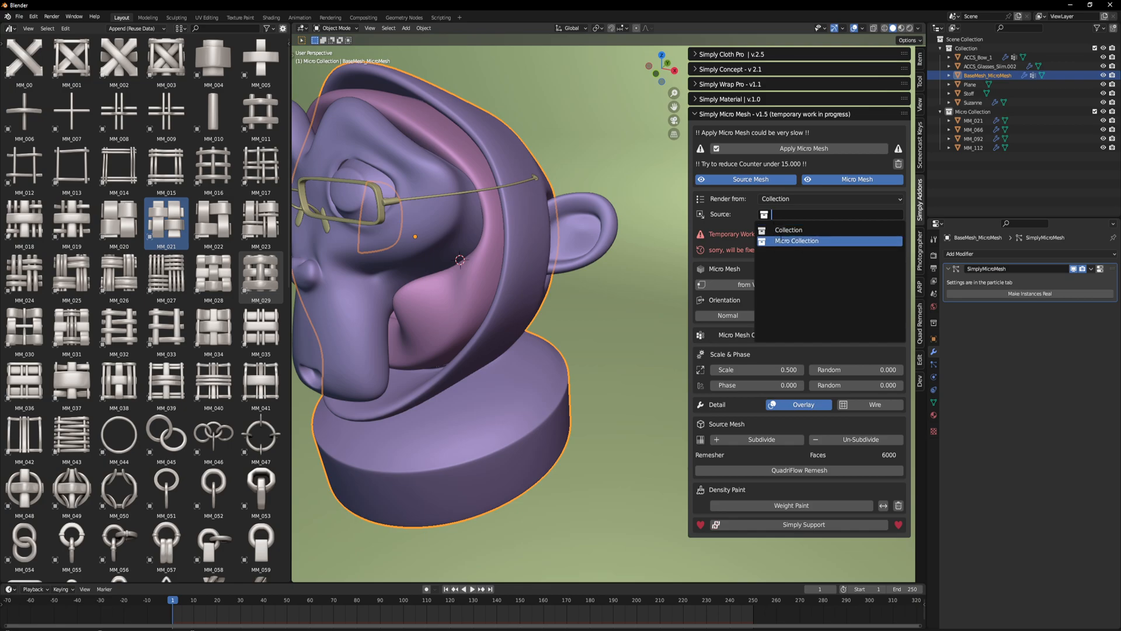
click(795, 240)
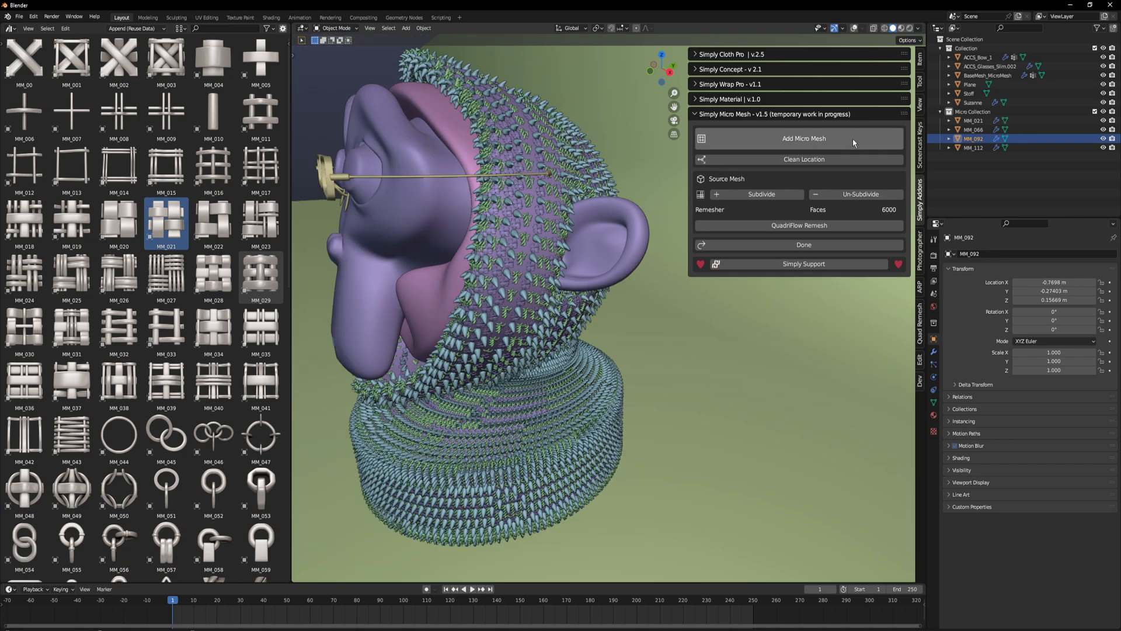
click(803, 138)
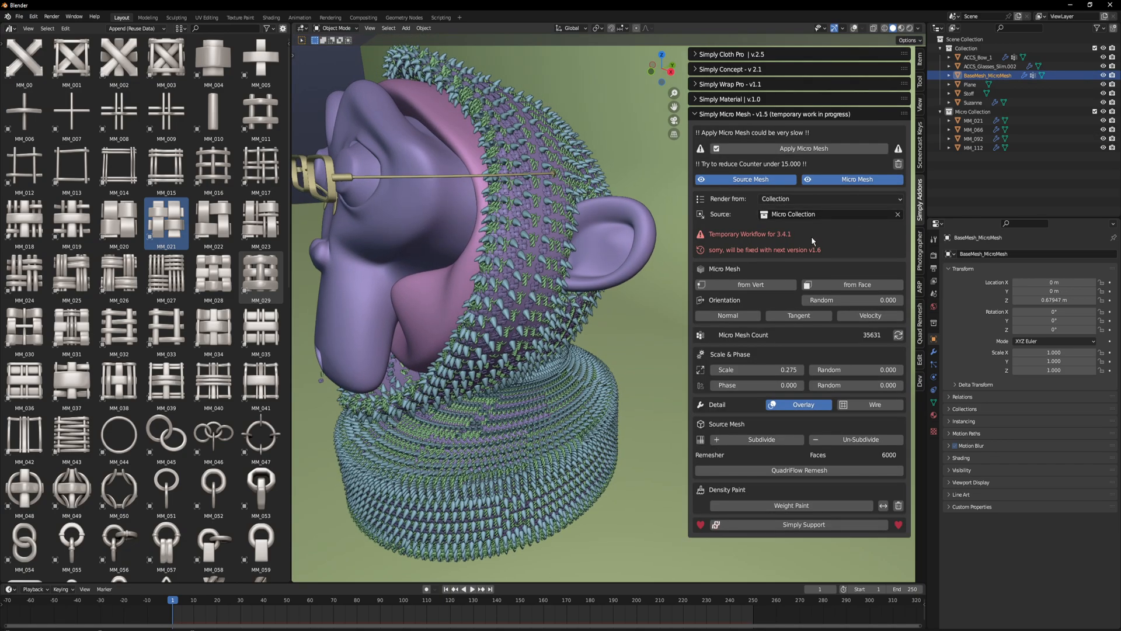
mouse_move(786, 230)
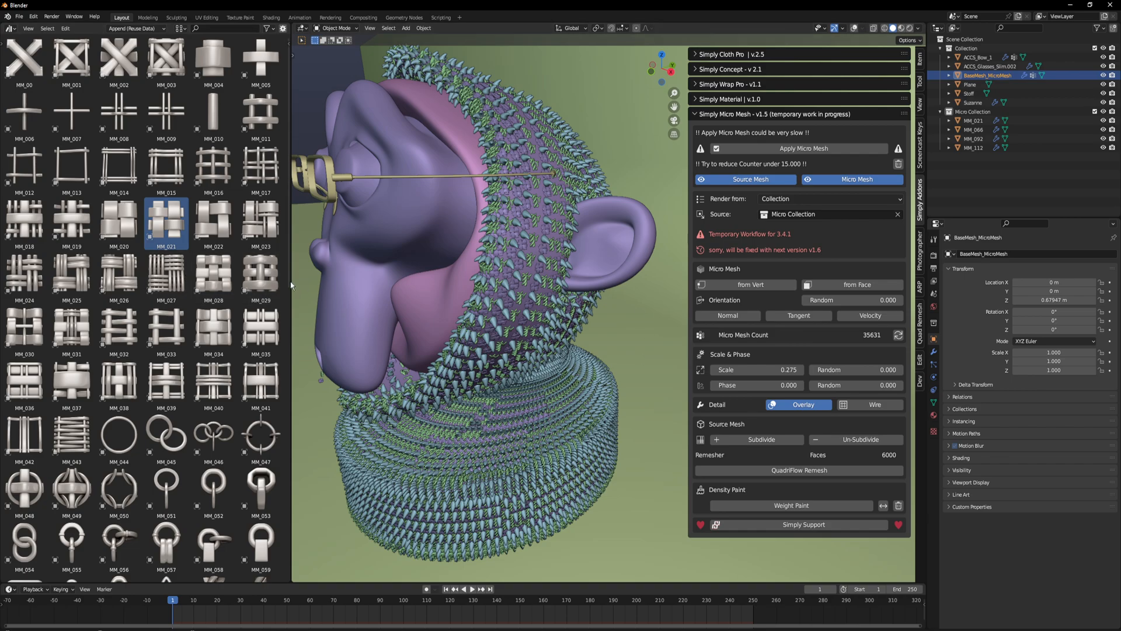
scroll(down, 3)
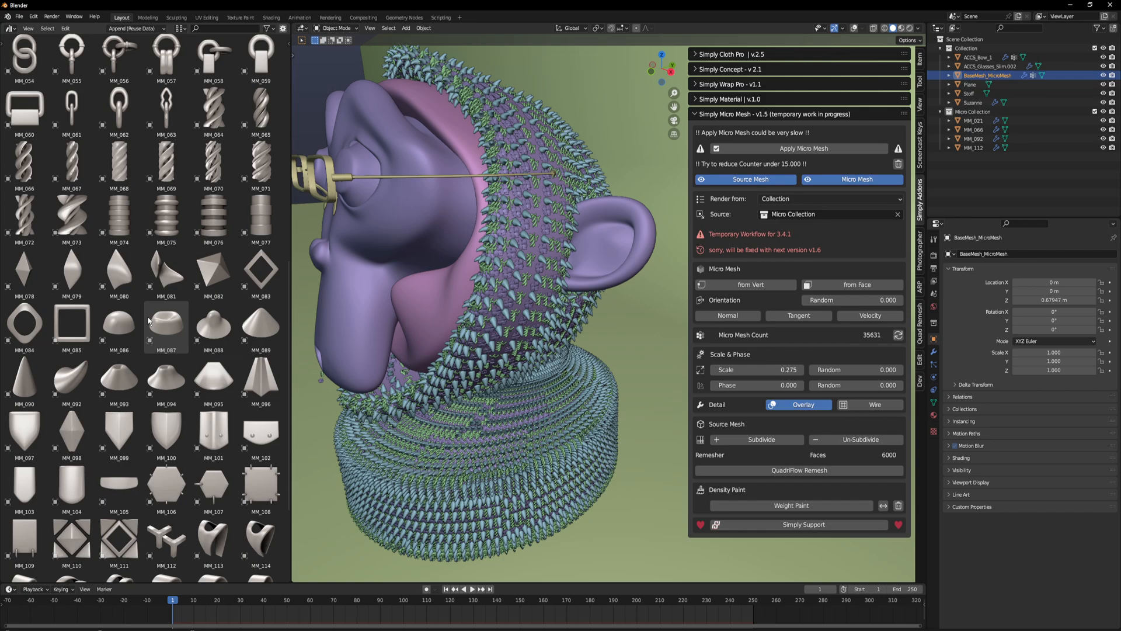
Step: Switch the source back to a single object and choose MM_021
click(829, 199)
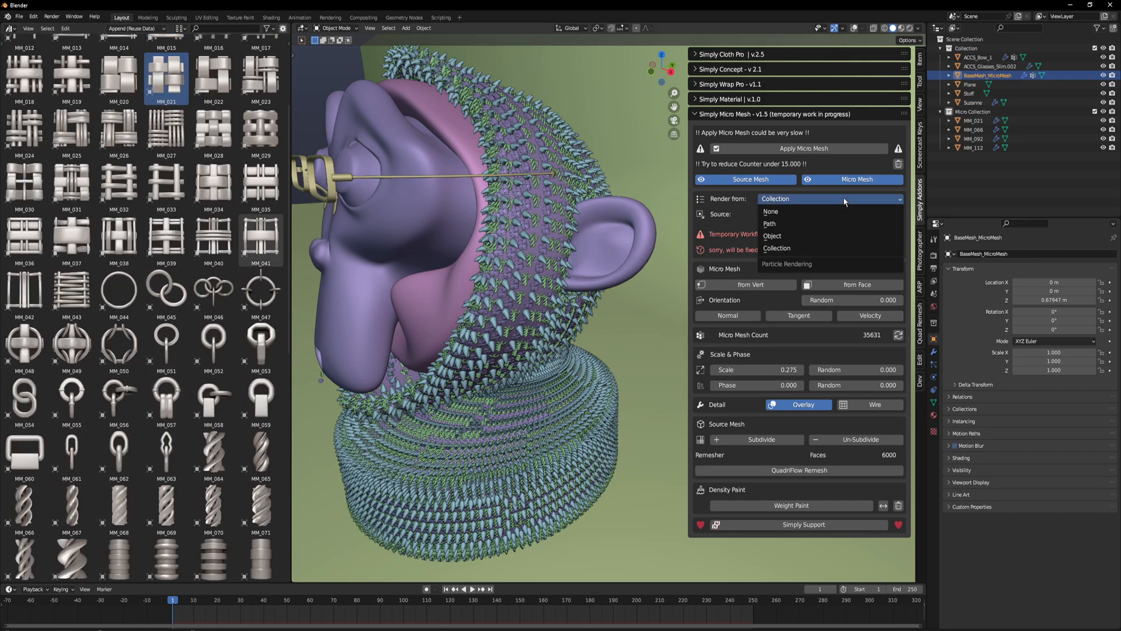
click(772, 235)
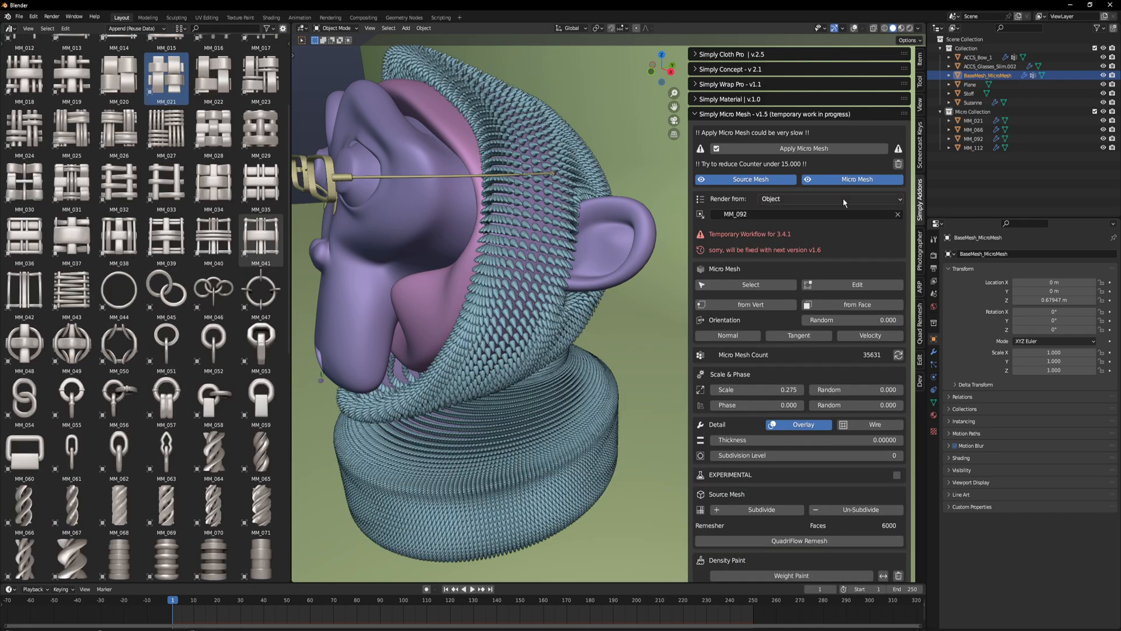
click(801, 213)
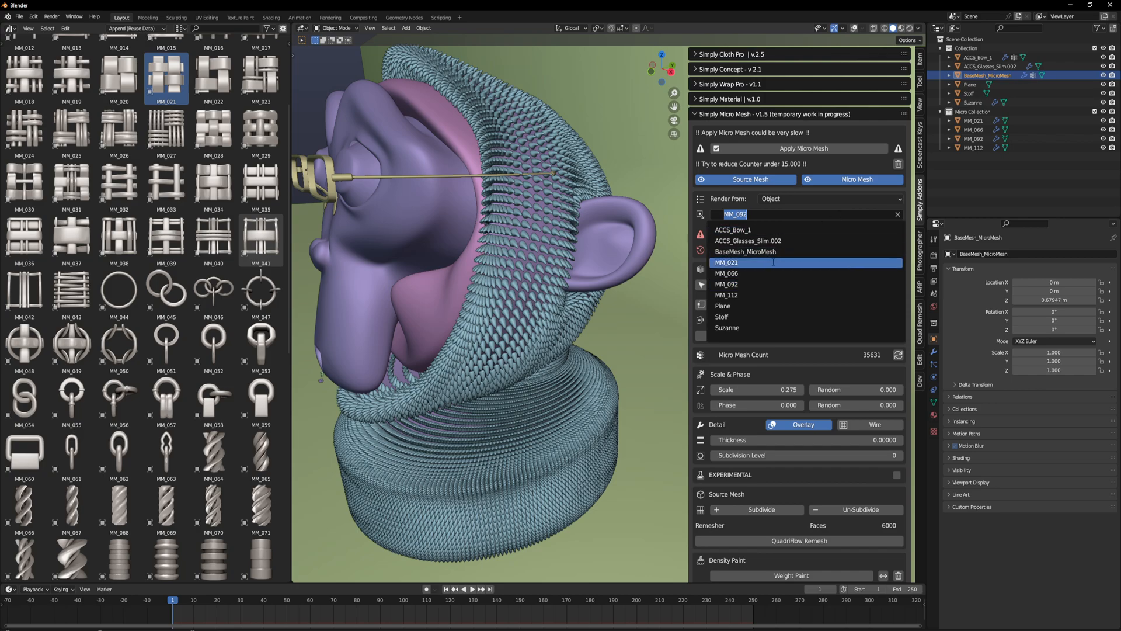
click(726, 262)
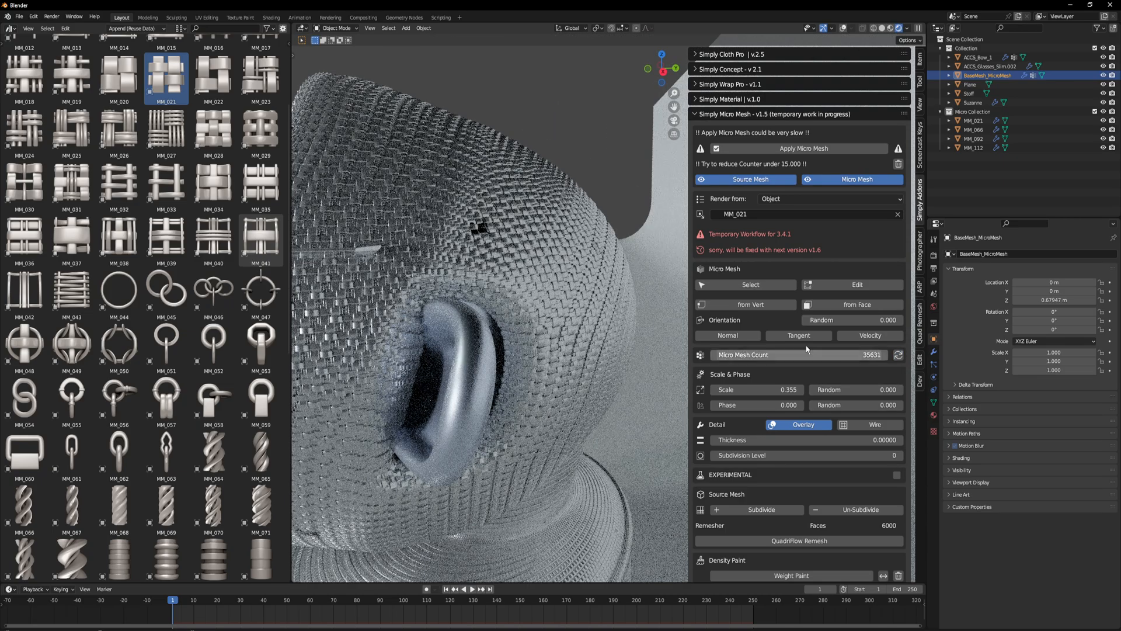
Step: Try MM_066 as the piece, then settle on MM_112 at scale 0.395
click(801, 214)
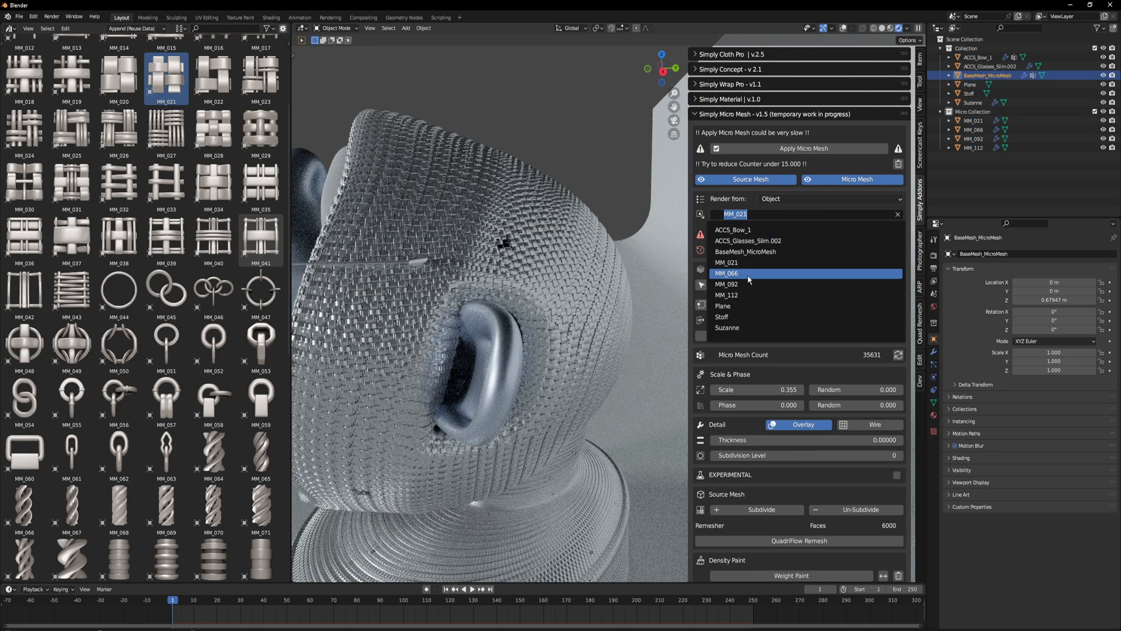
click(727, 274)
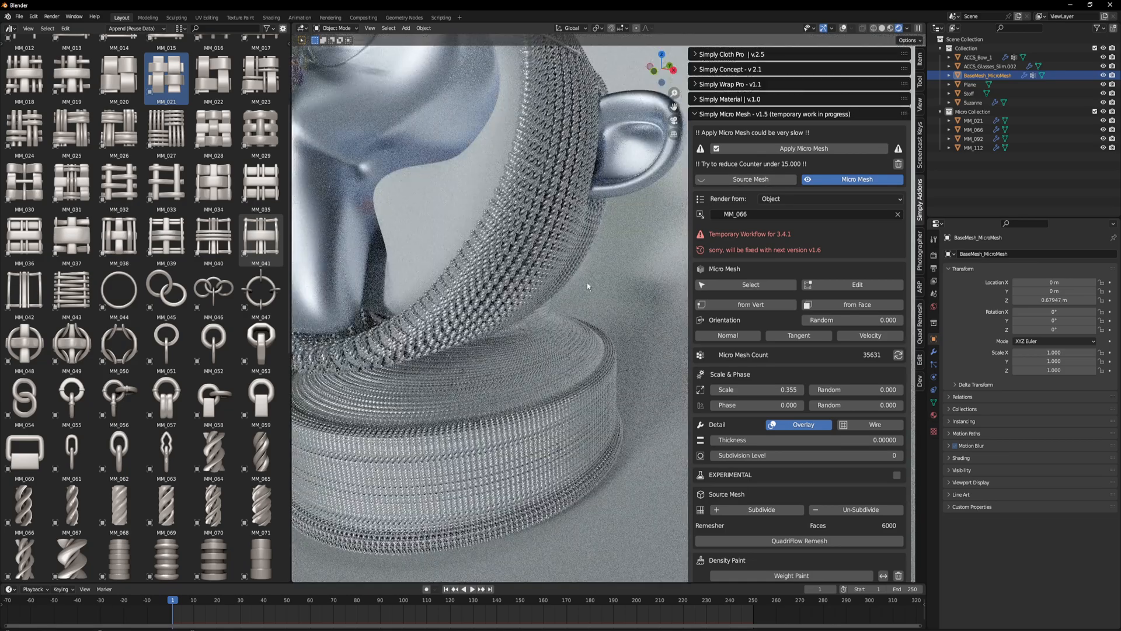
click(798, 213)
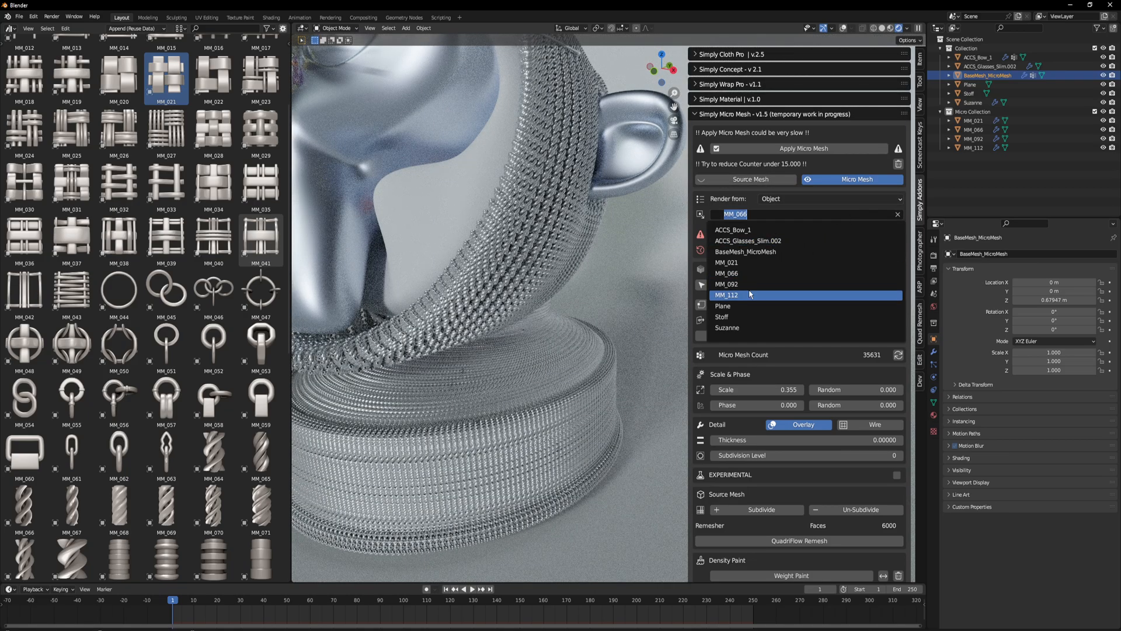
click(726, 295)
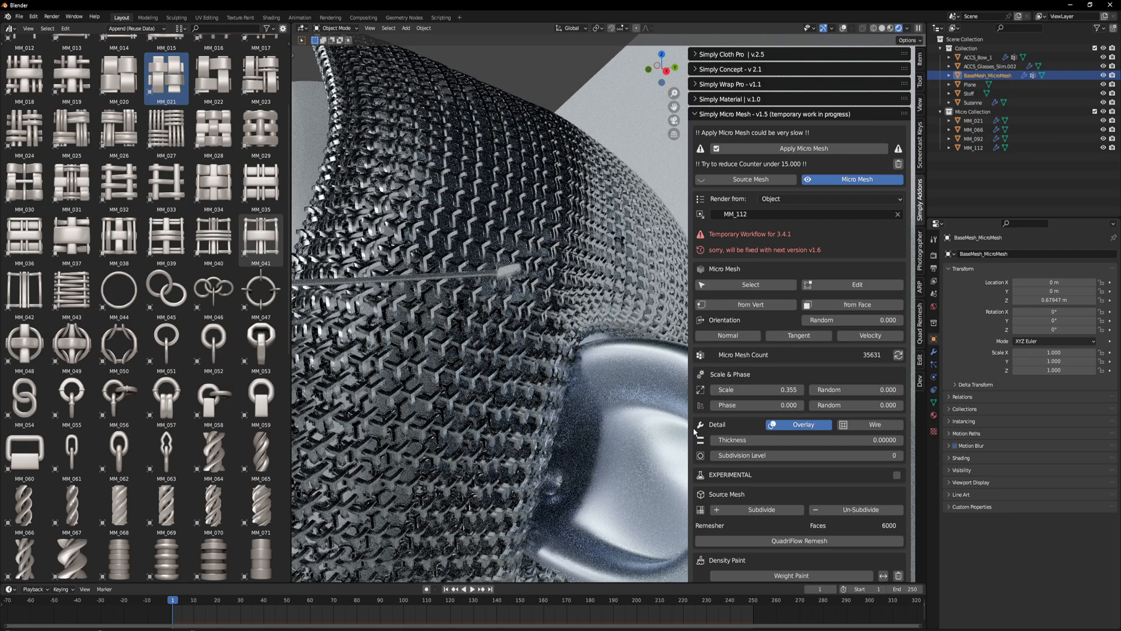
drag(772, 390, 719, 390)
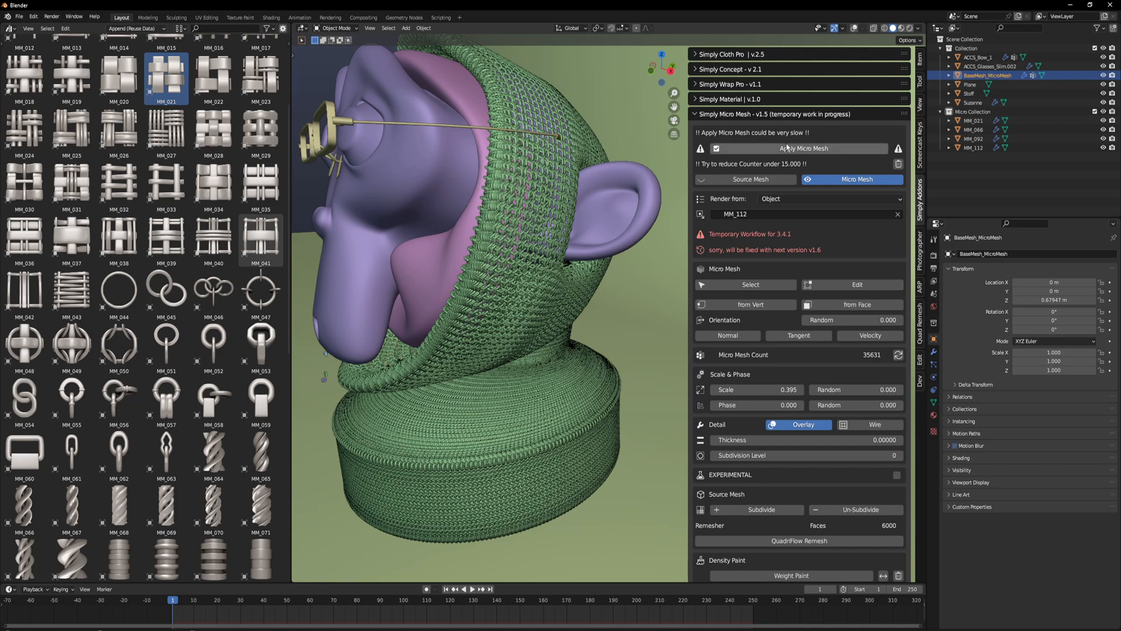
mouse_move(750, 306)
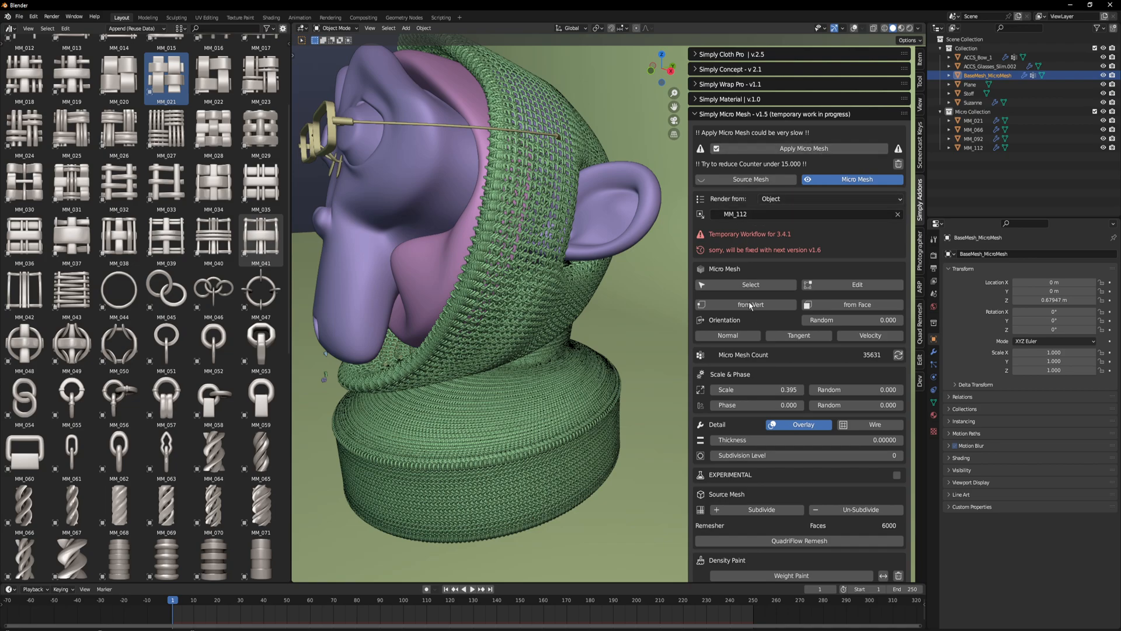
mouse_move(692, 231)
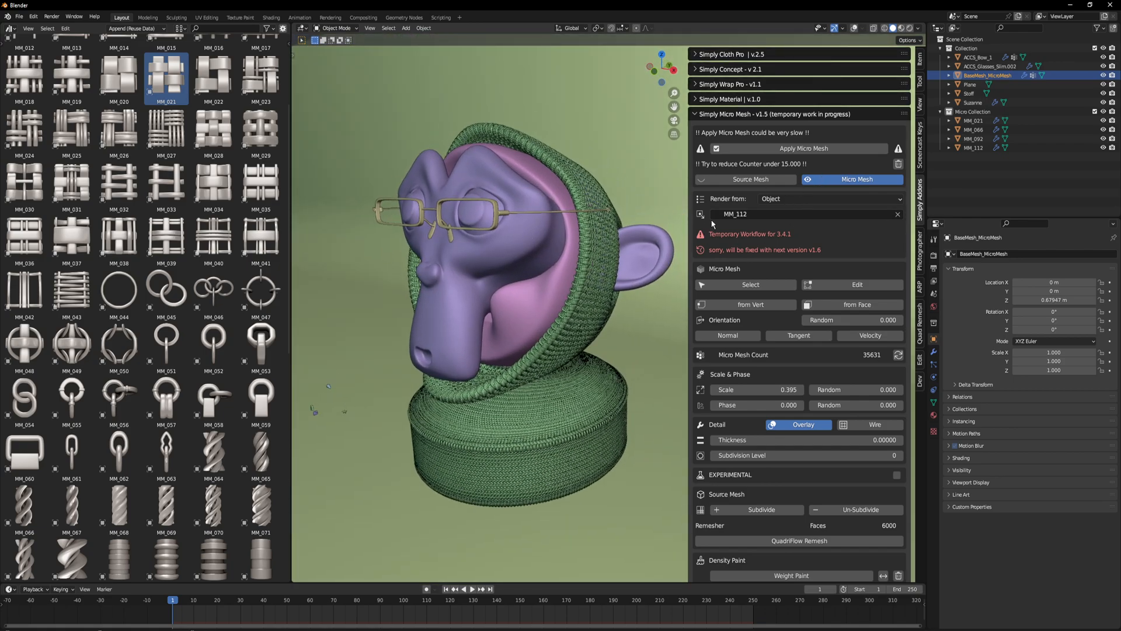
mouse_move(722, 219)
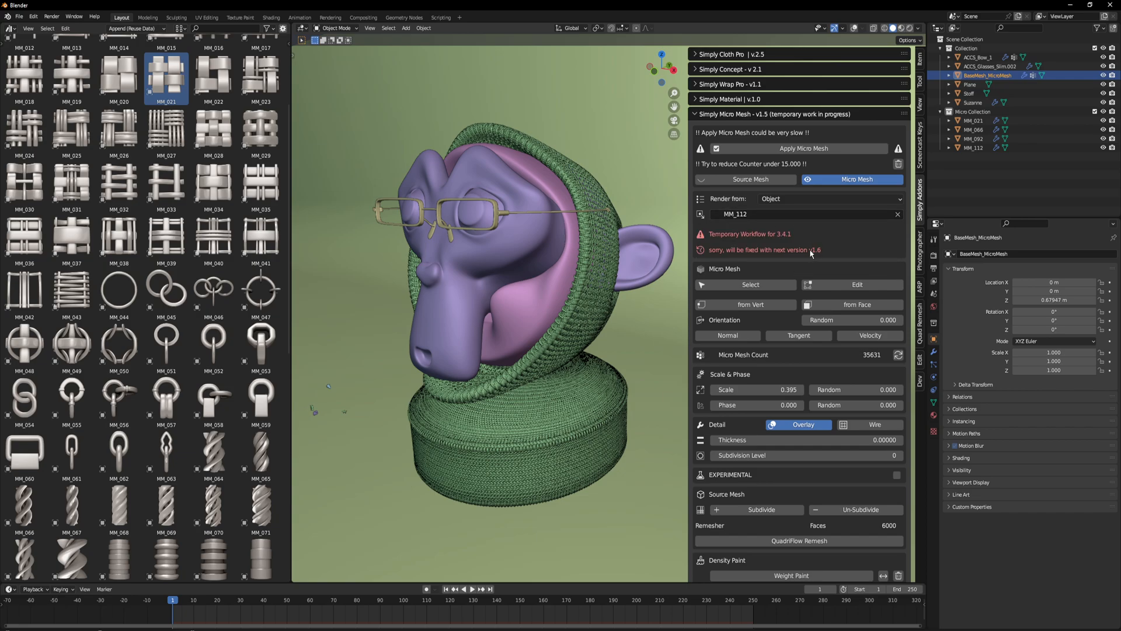
mouse_move(827, 259)
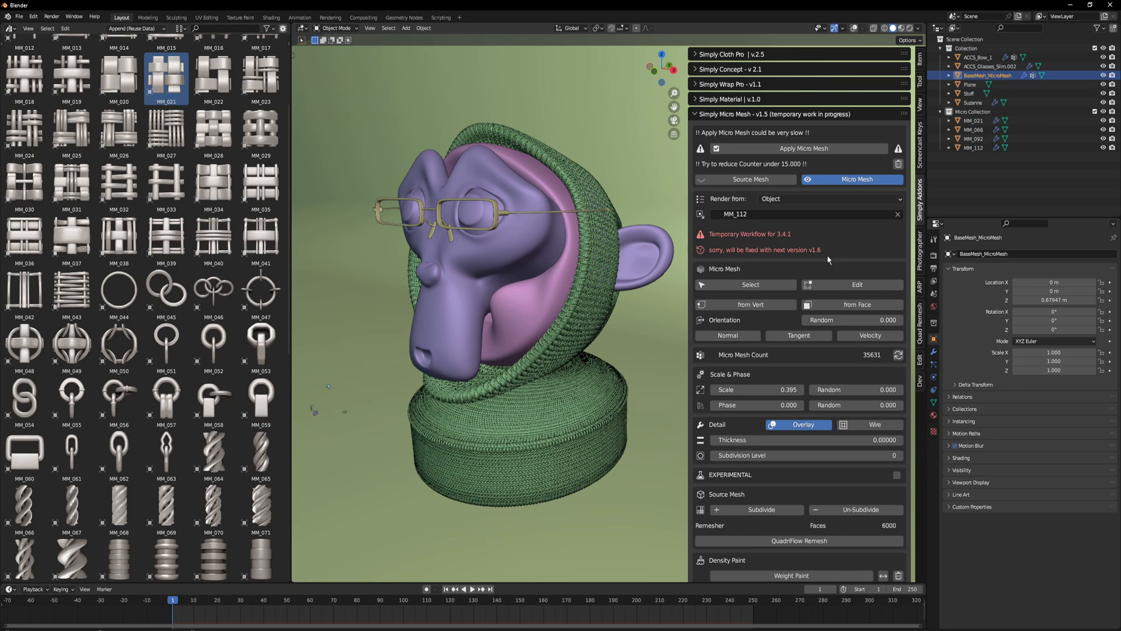